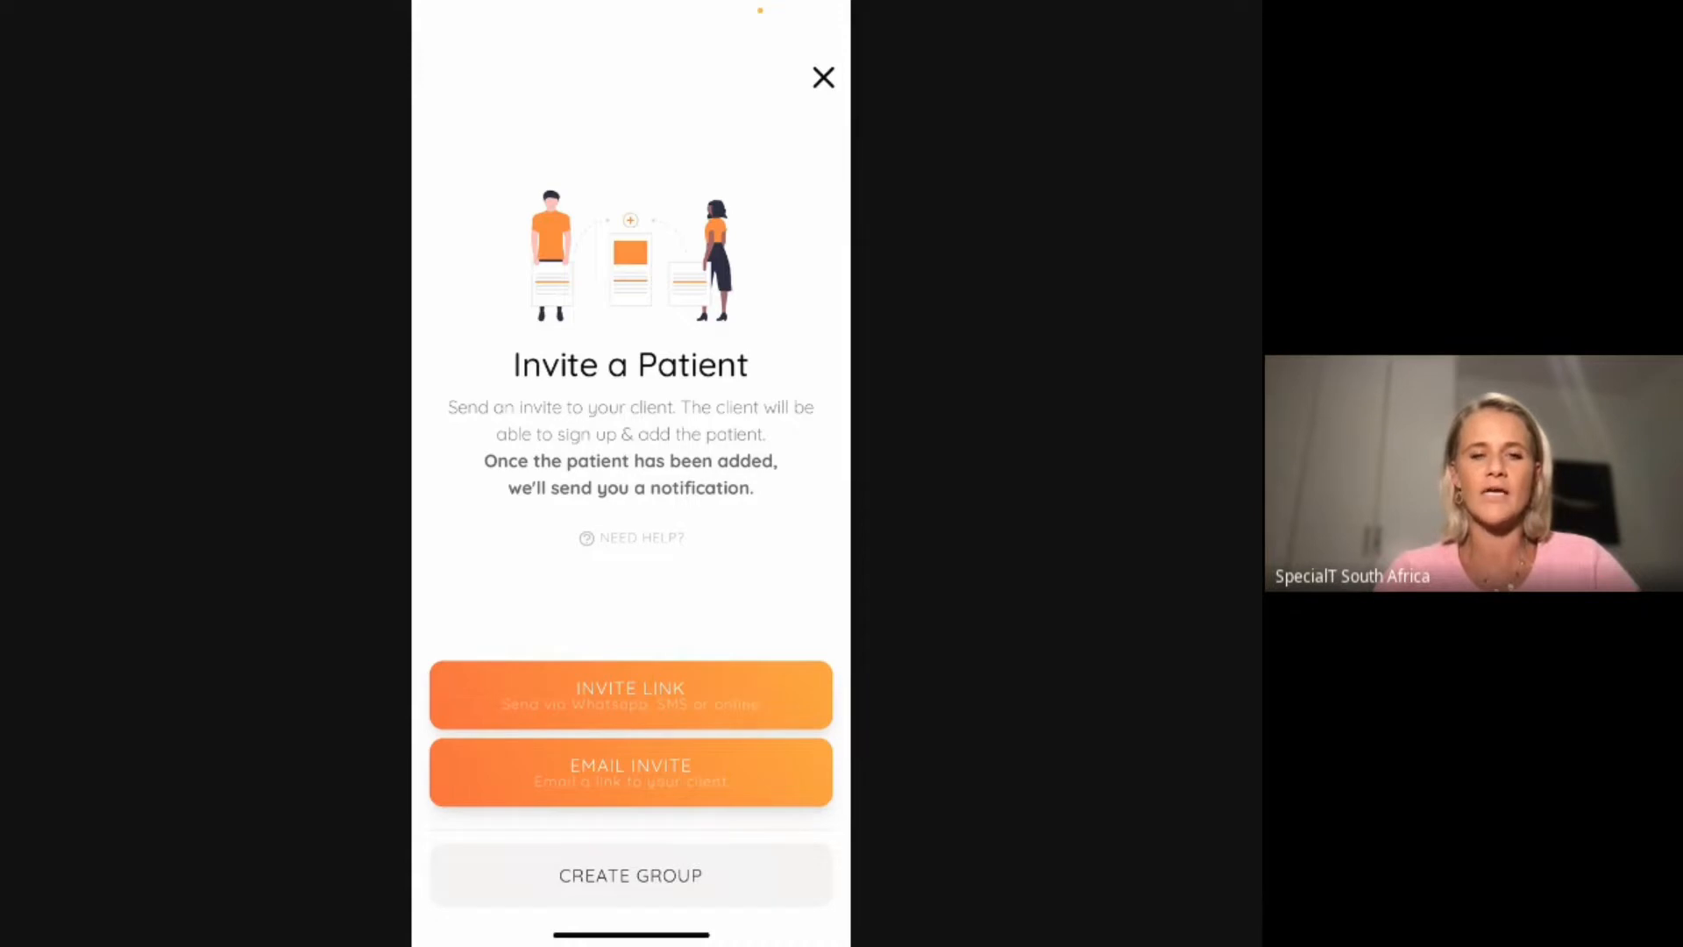
Share the patient invite link via WhatsApp to the SpecialT Sales Number contact.
click(631, 695)
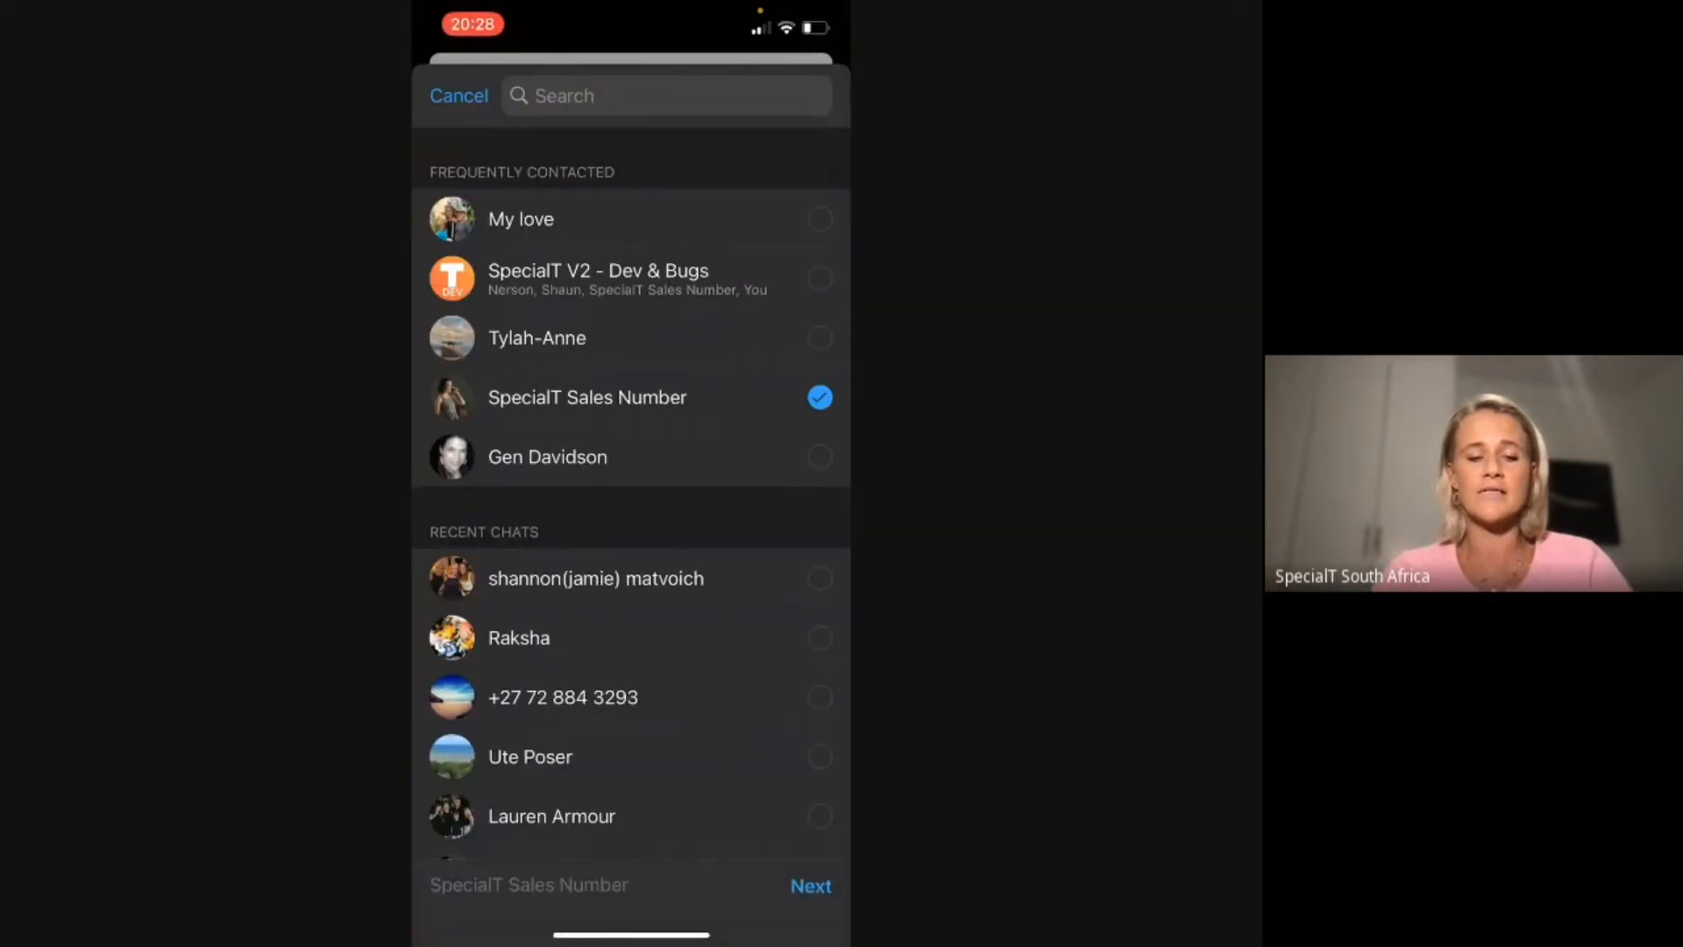
click(810, 885)
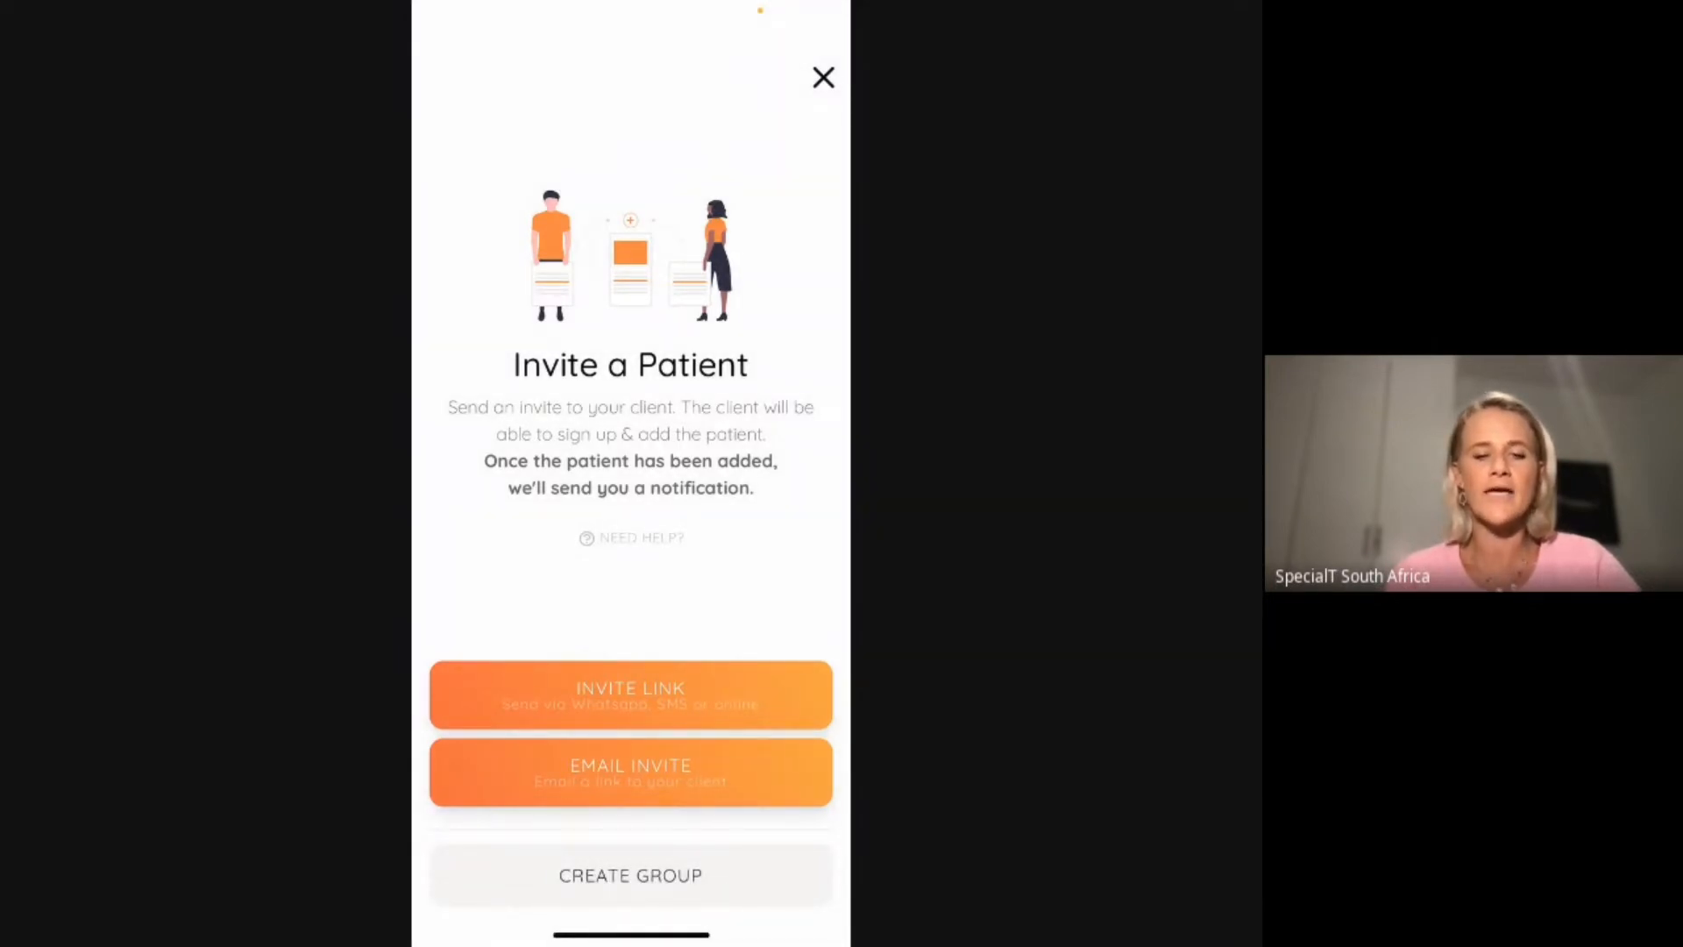
click(825, 75)
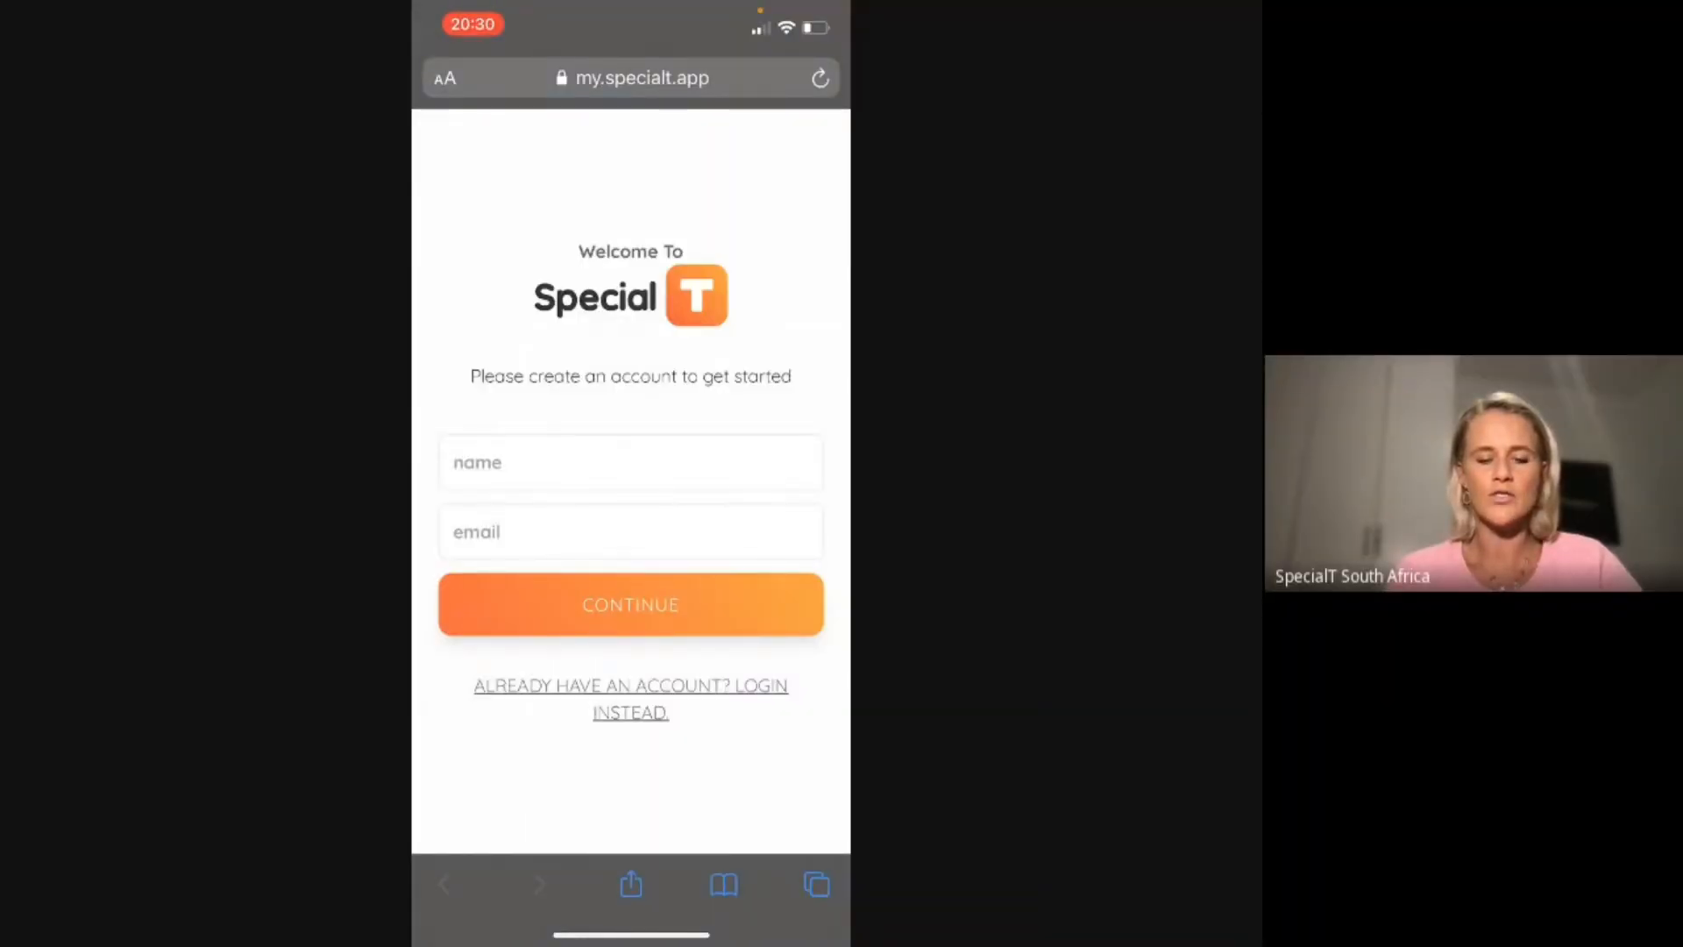
Enter the name Candice and a specialt.co.za work email, then continue.
click(632, 463)
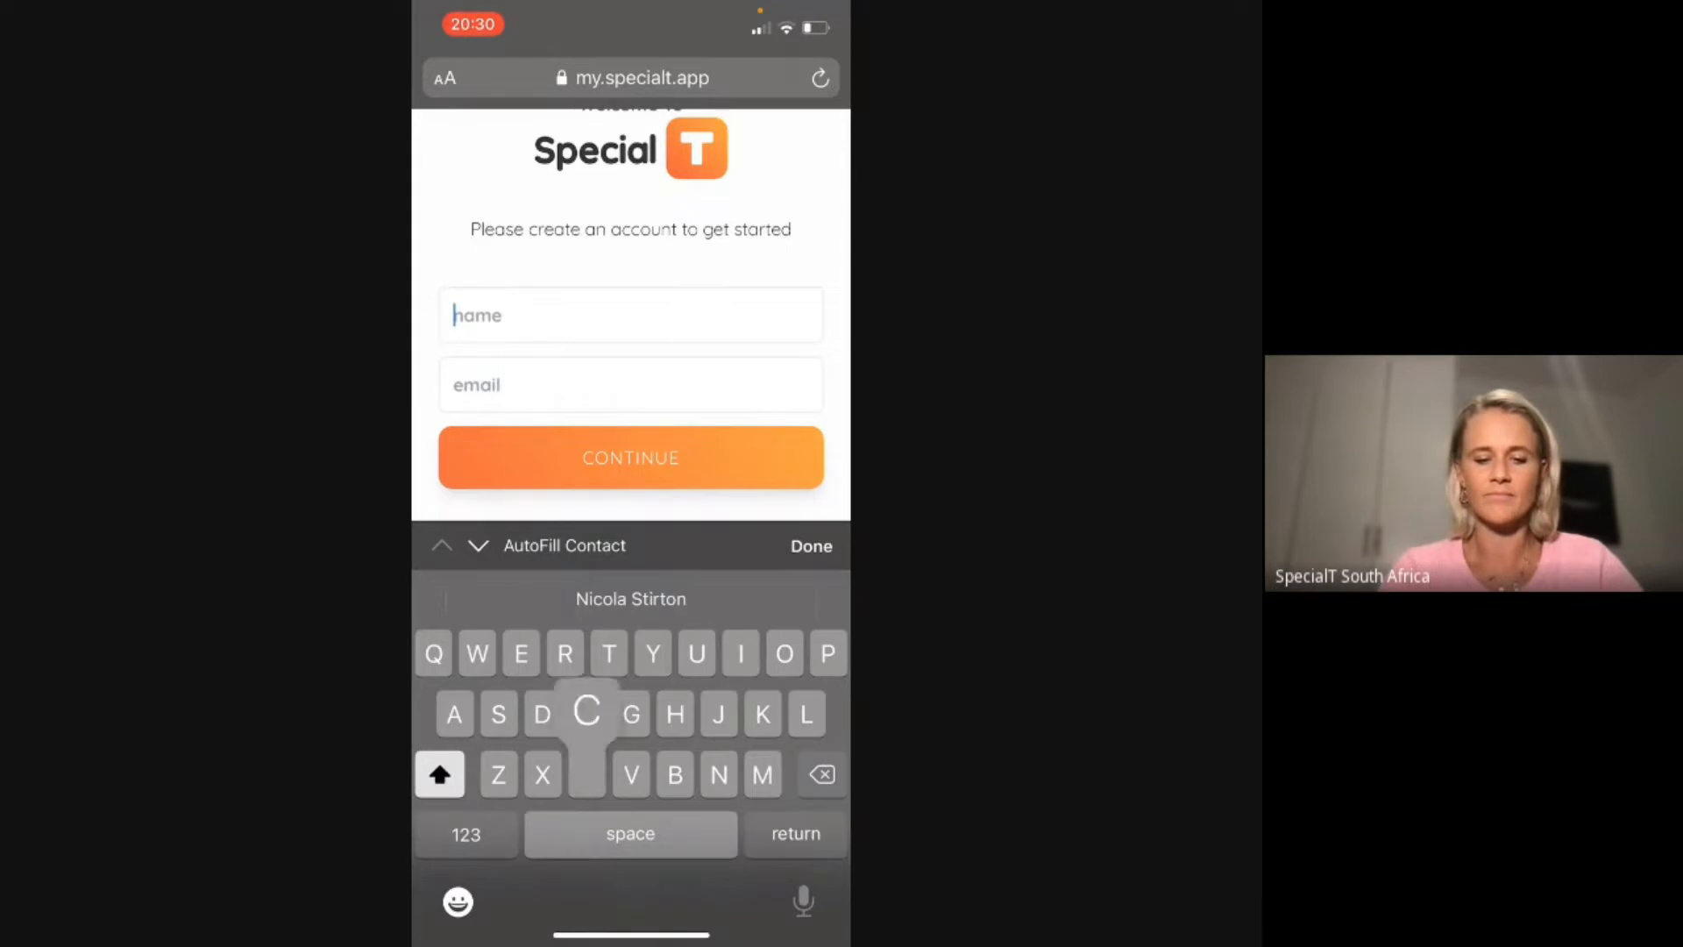
text(Candice)
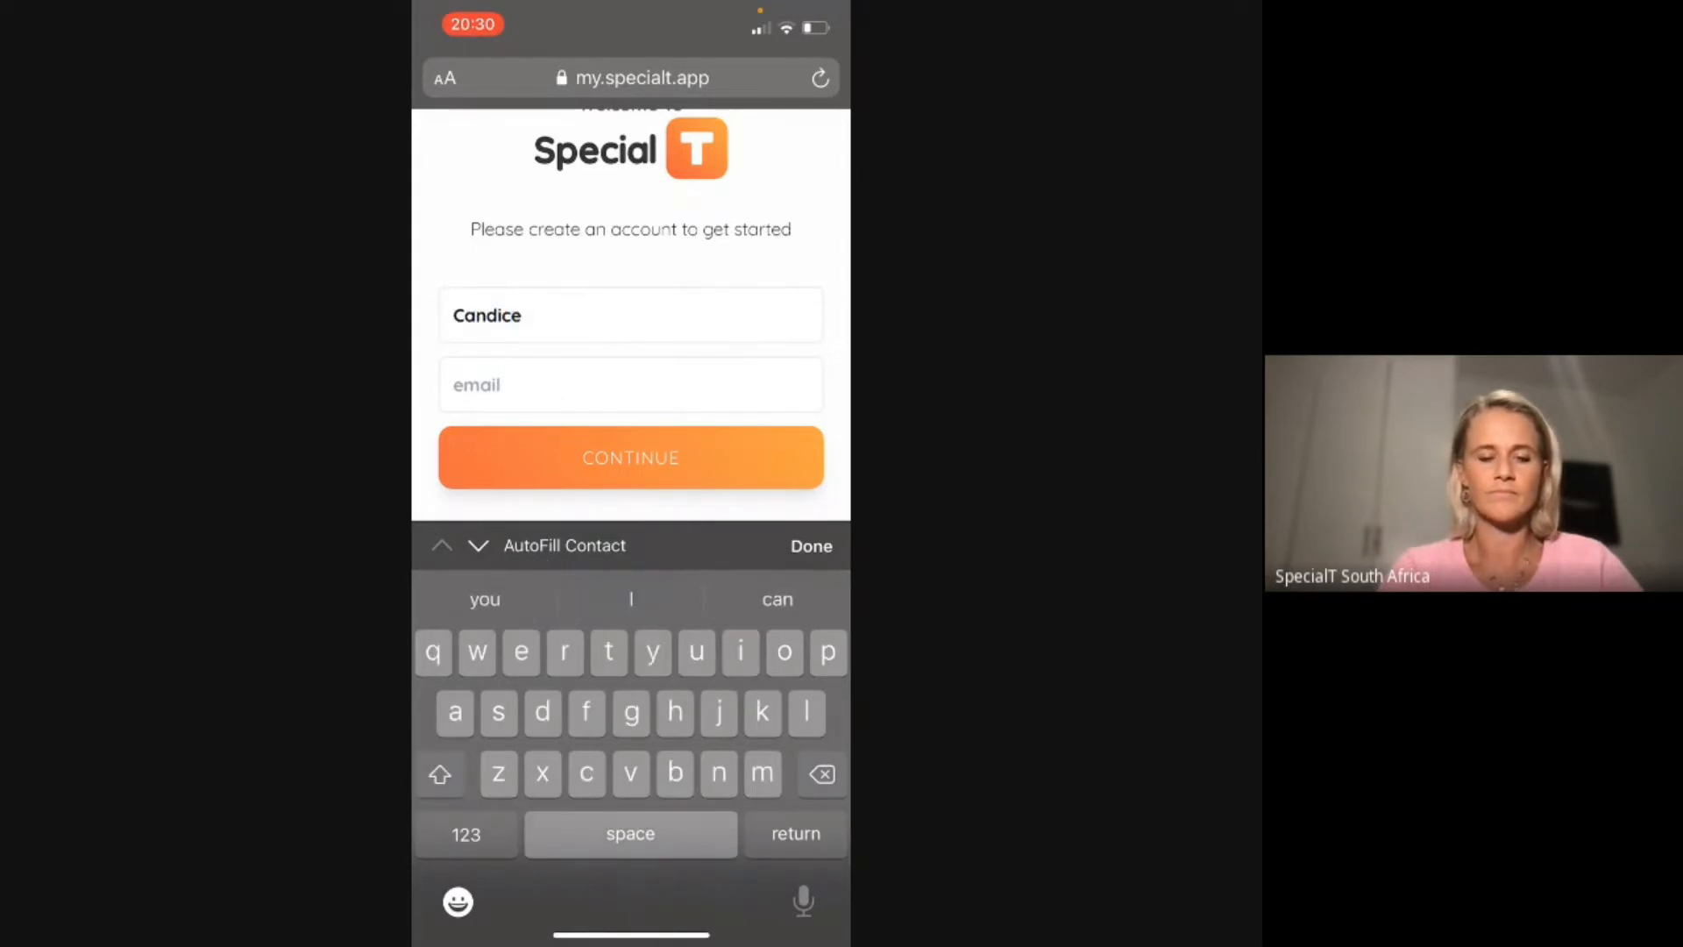
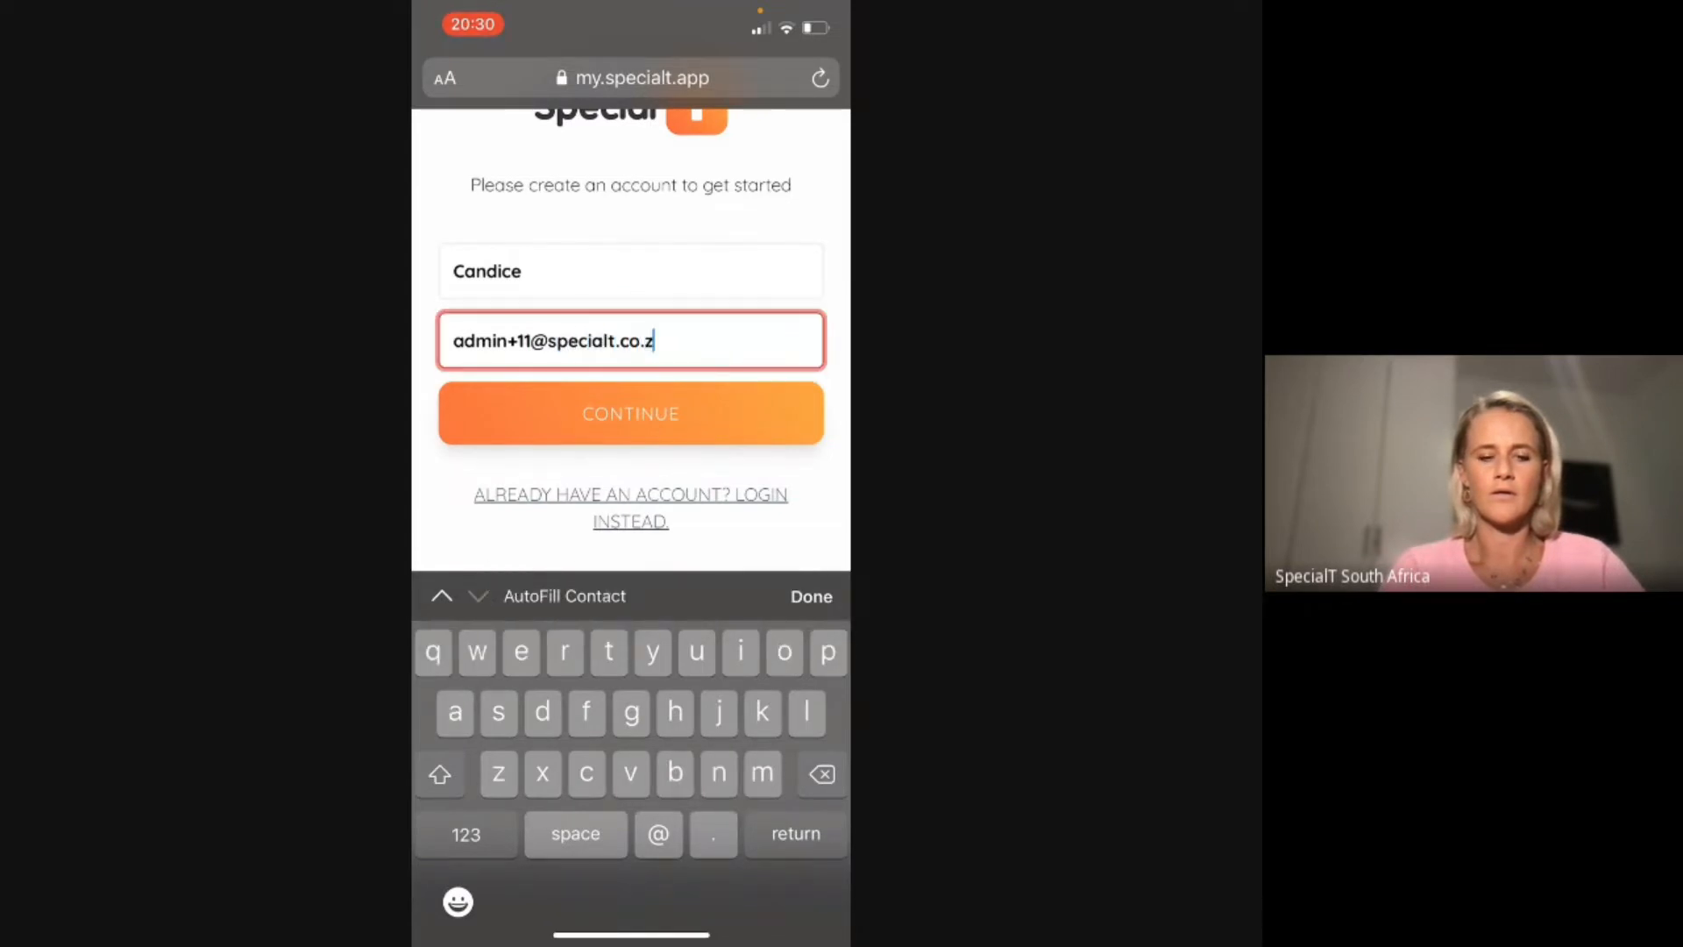
click(631, 412)
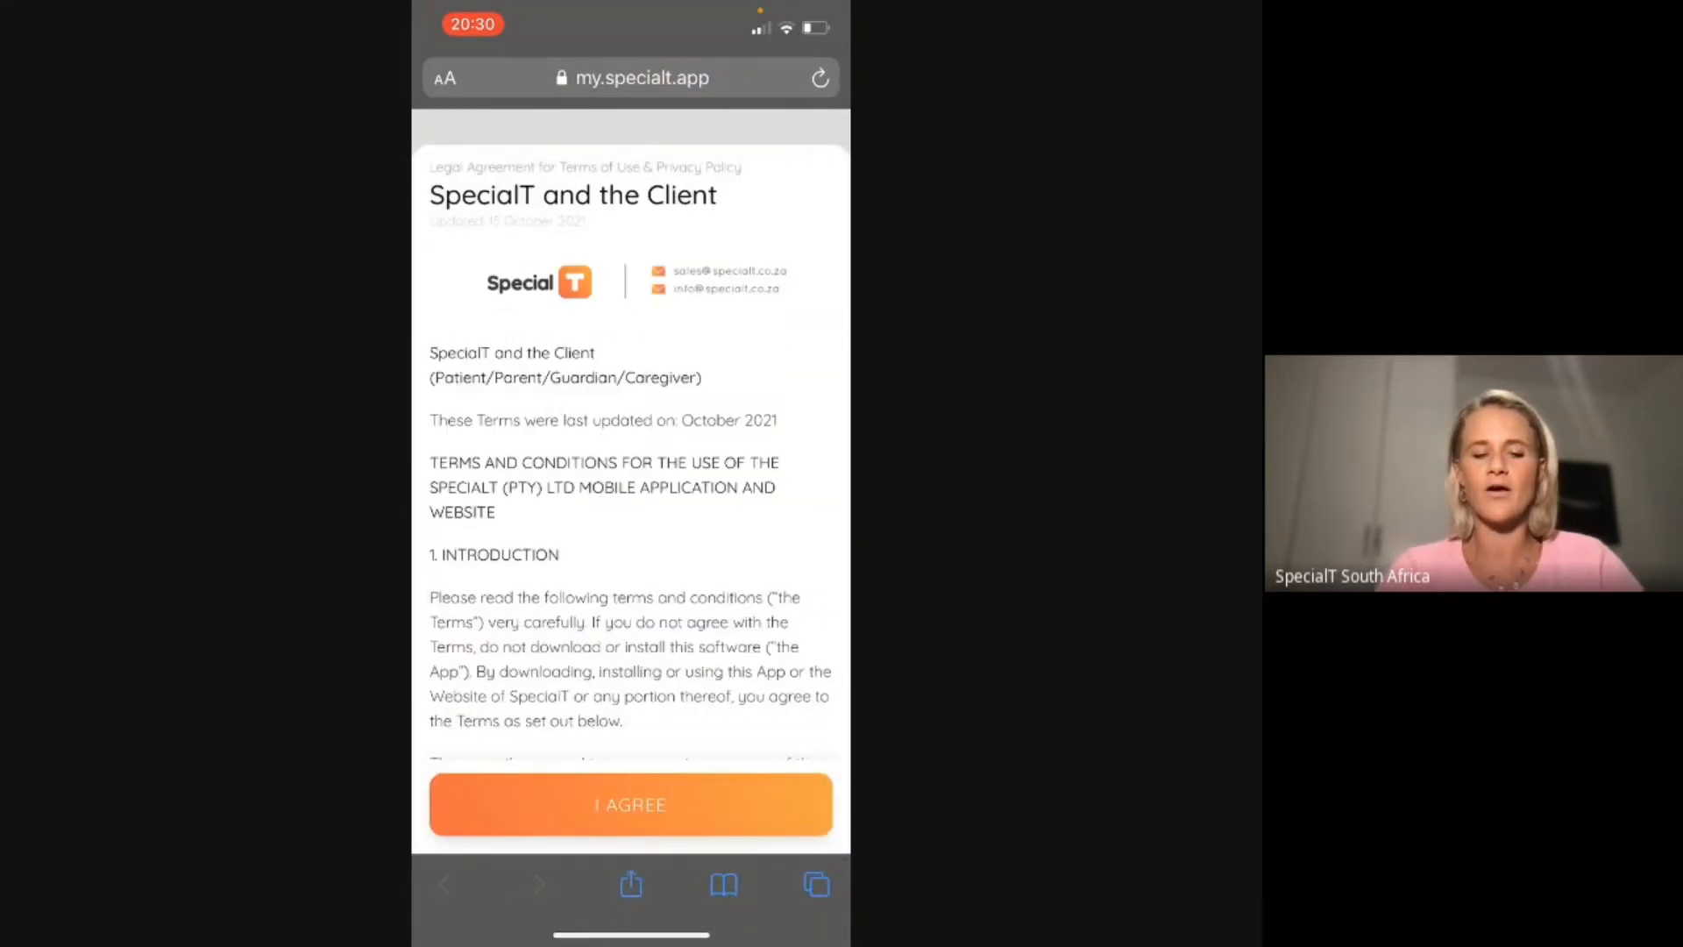
Read through the terms of use and privacy policy and agree to them.
scroll(down, 3)
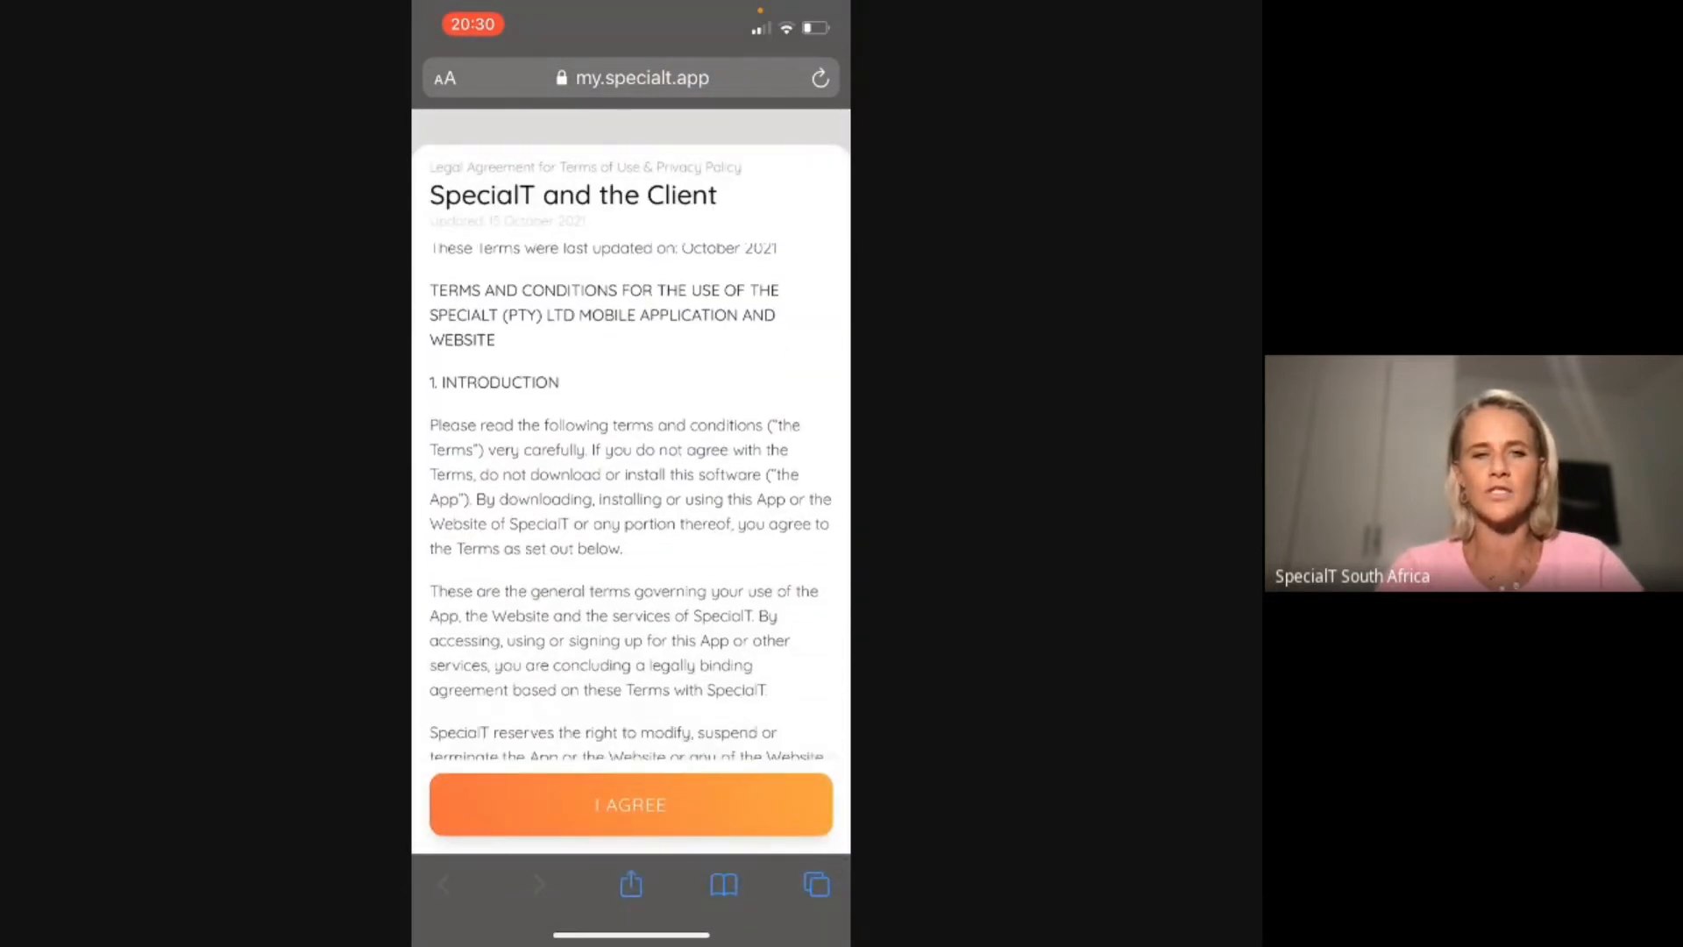
scroll(down, 3)
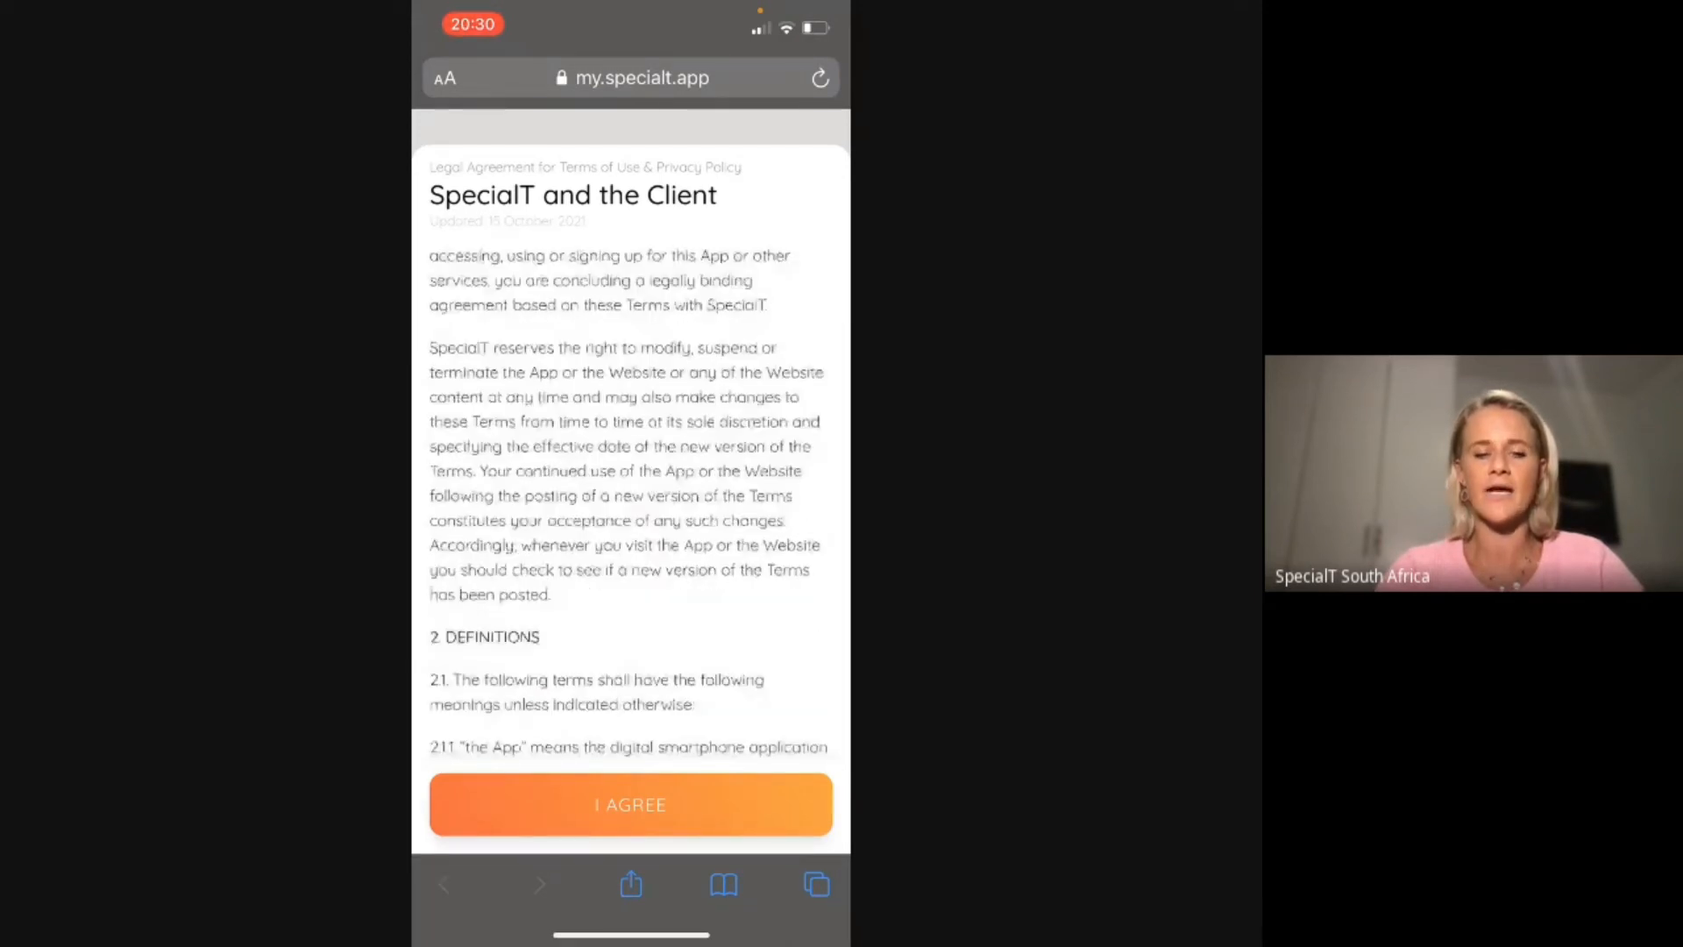
scroll(down, 3)
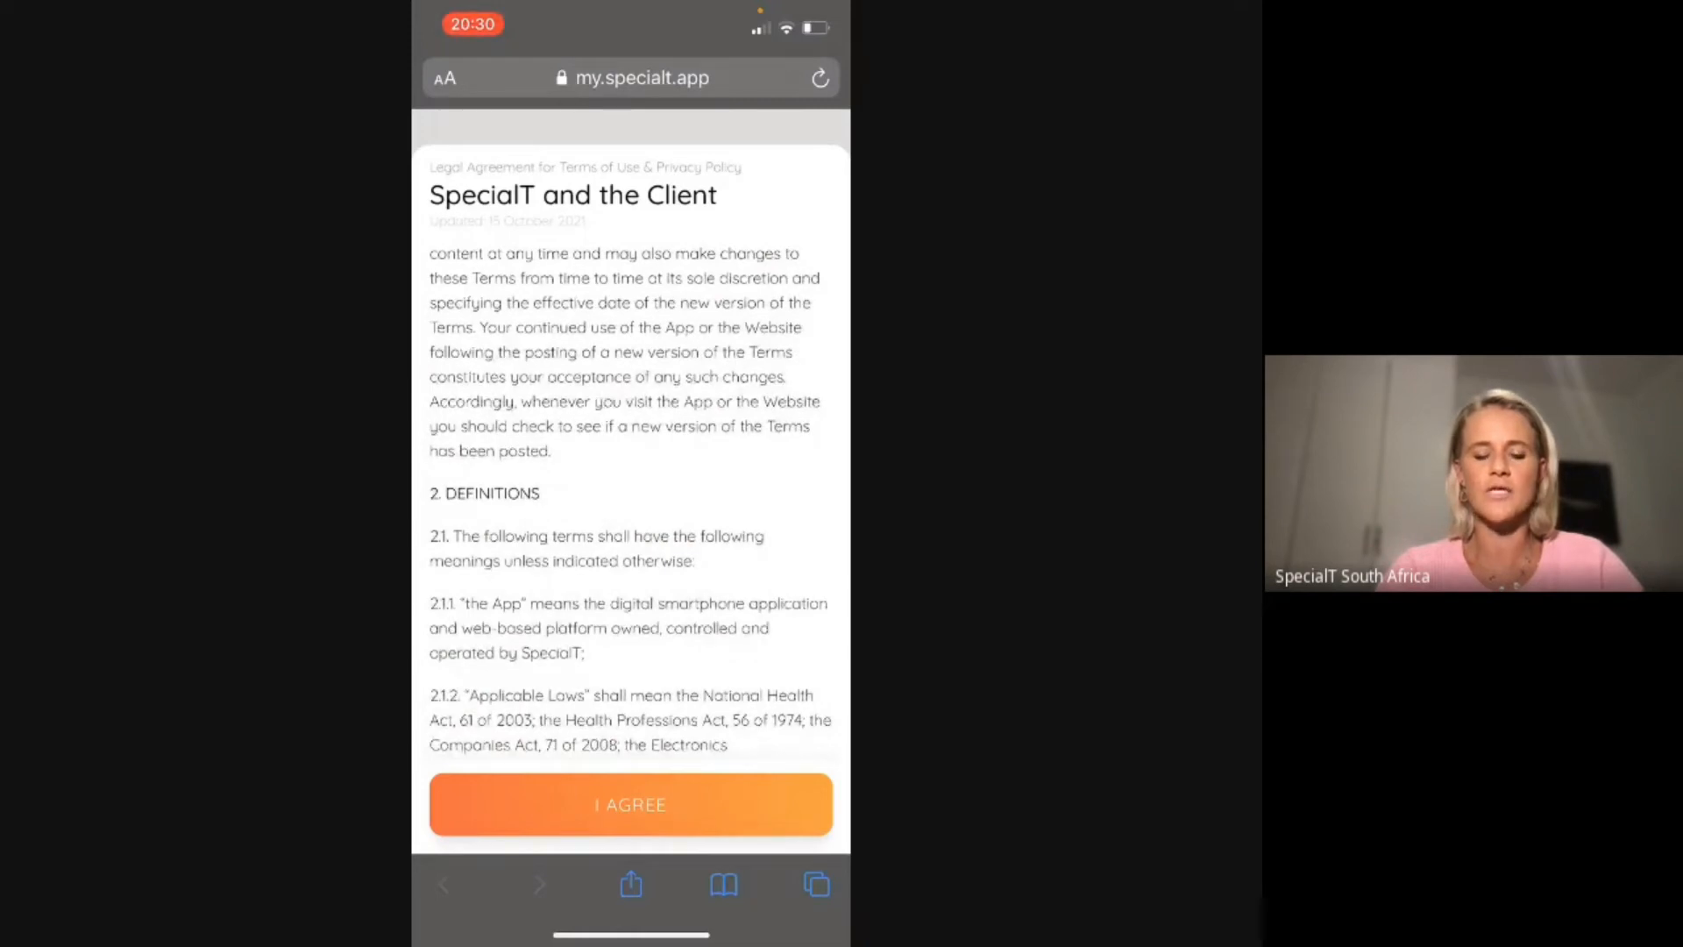
click(630, 805)
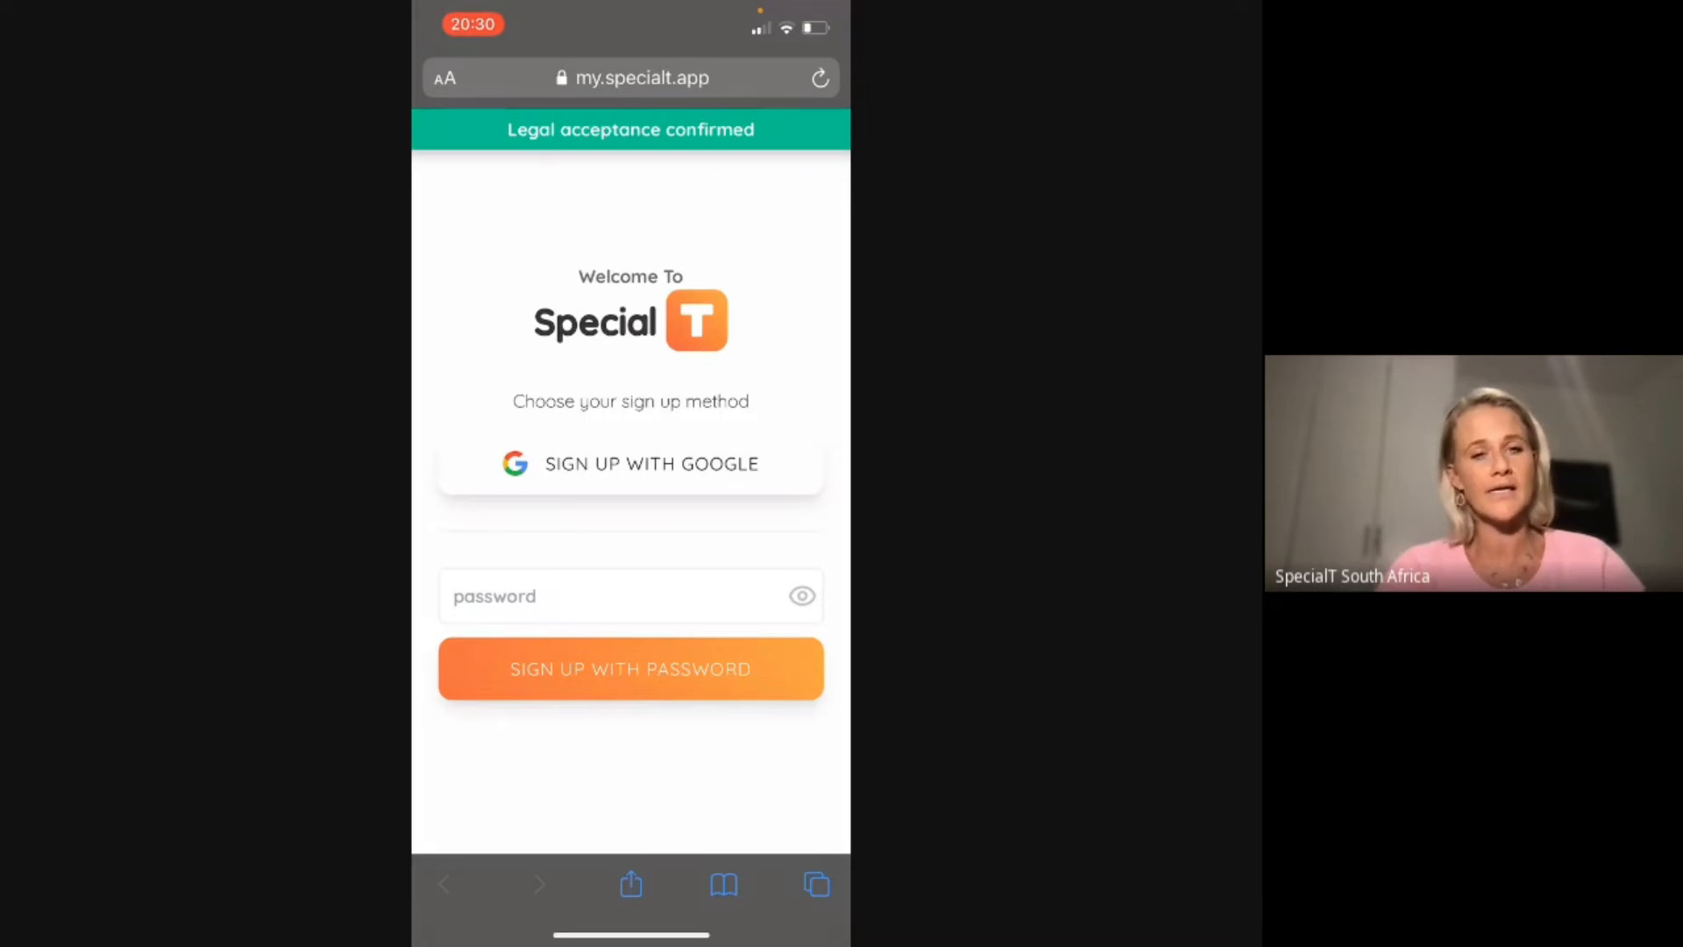
Choose an own password instead of the suggested one and sign up with it.
click(581, 596)
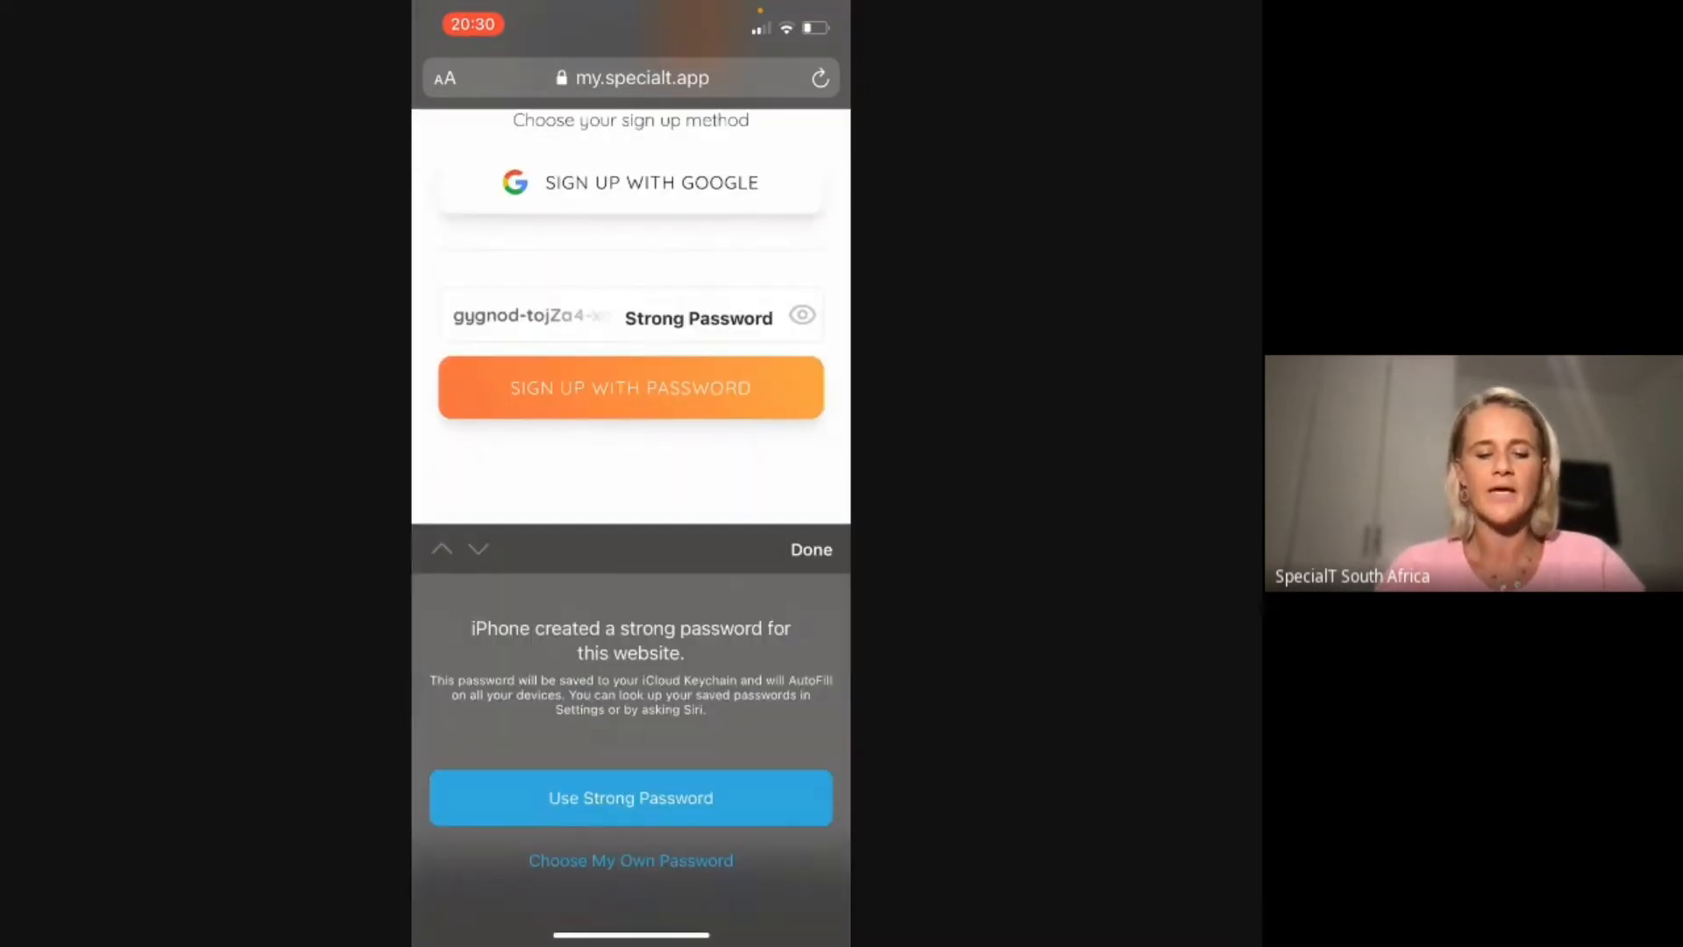
click(630, 859)
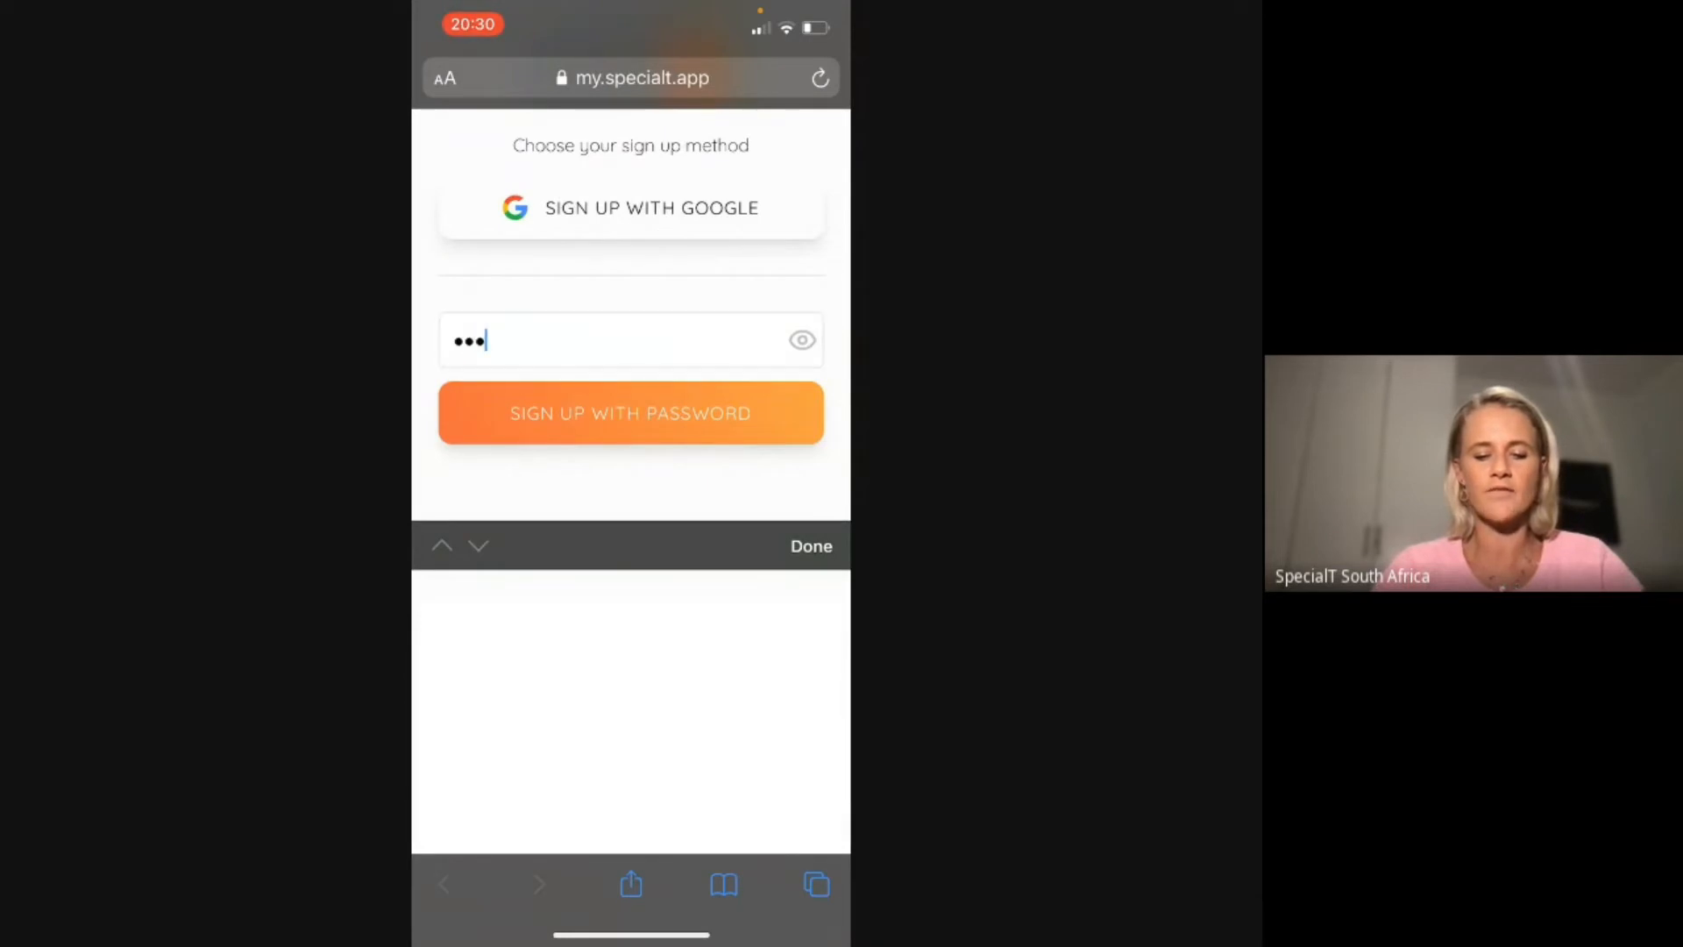
click(631, 412)
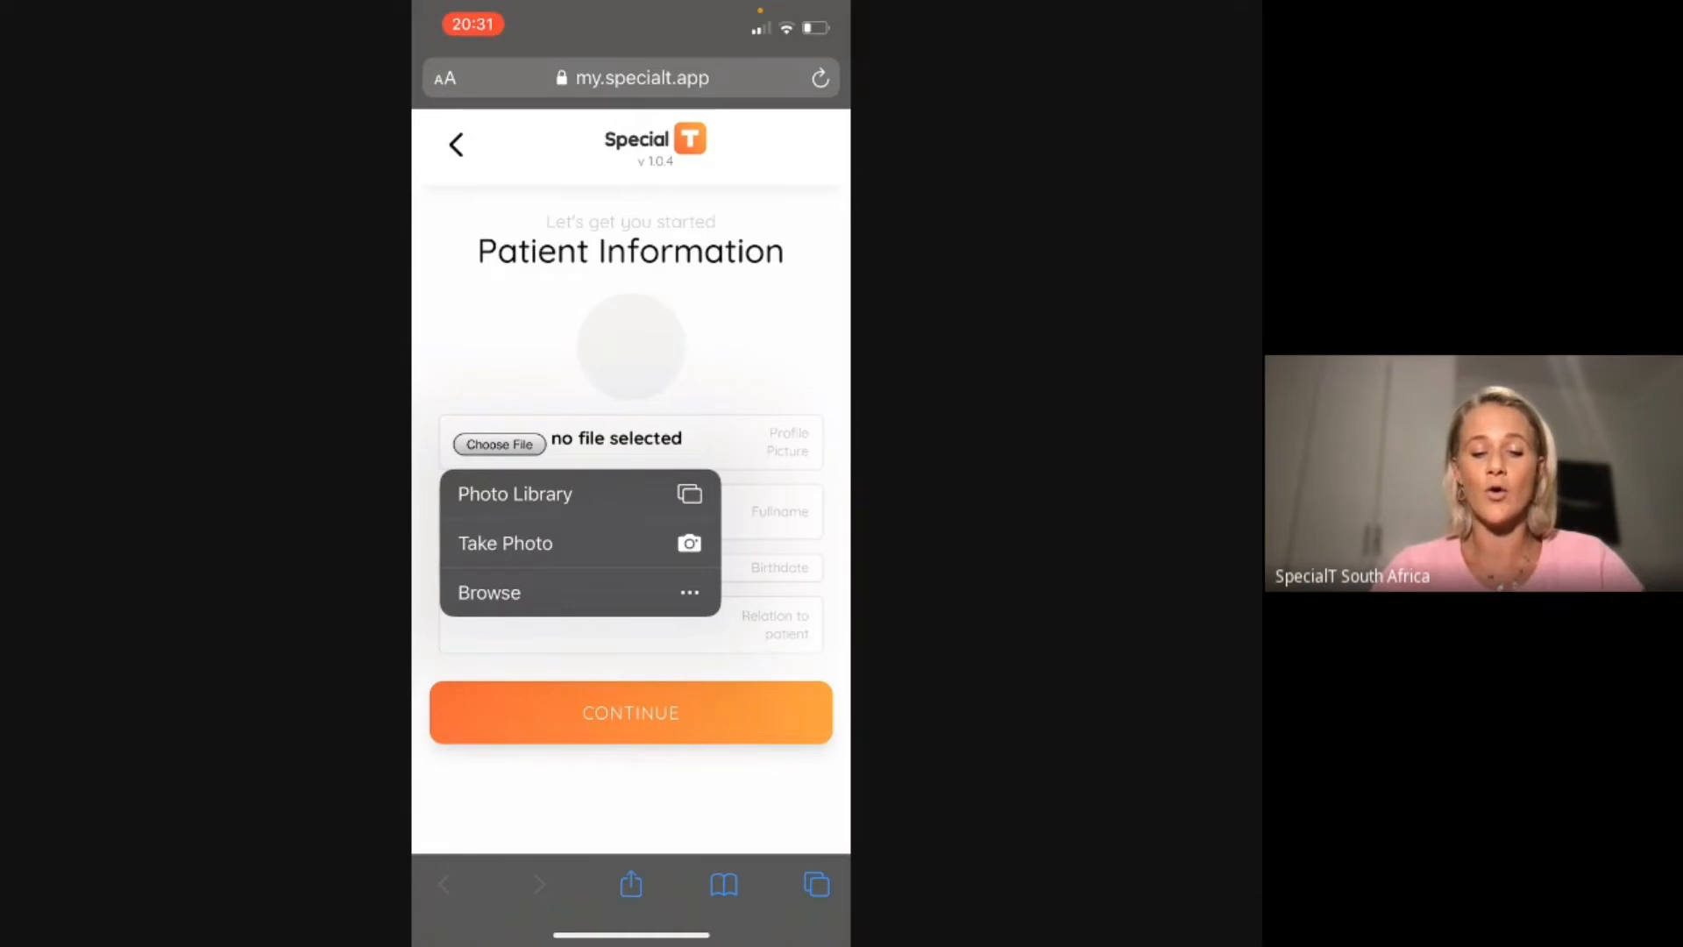
Set a swimming photo from the library as profile picture and enter the name Samantha.
click(516, 495)
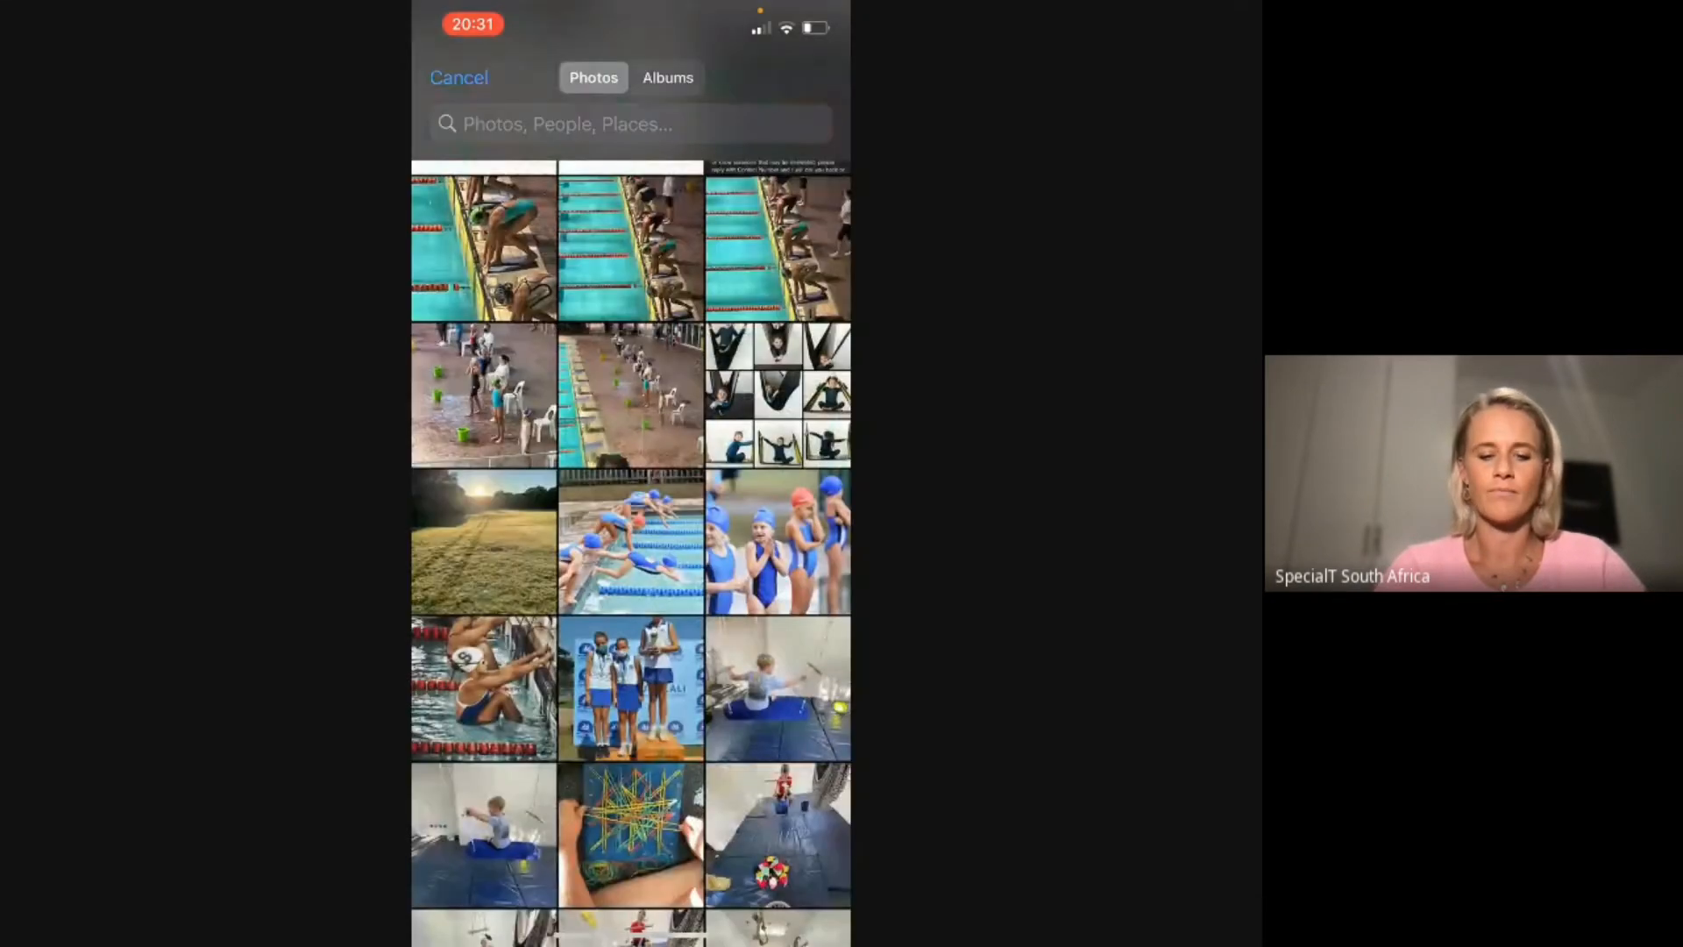
click(484, 245)
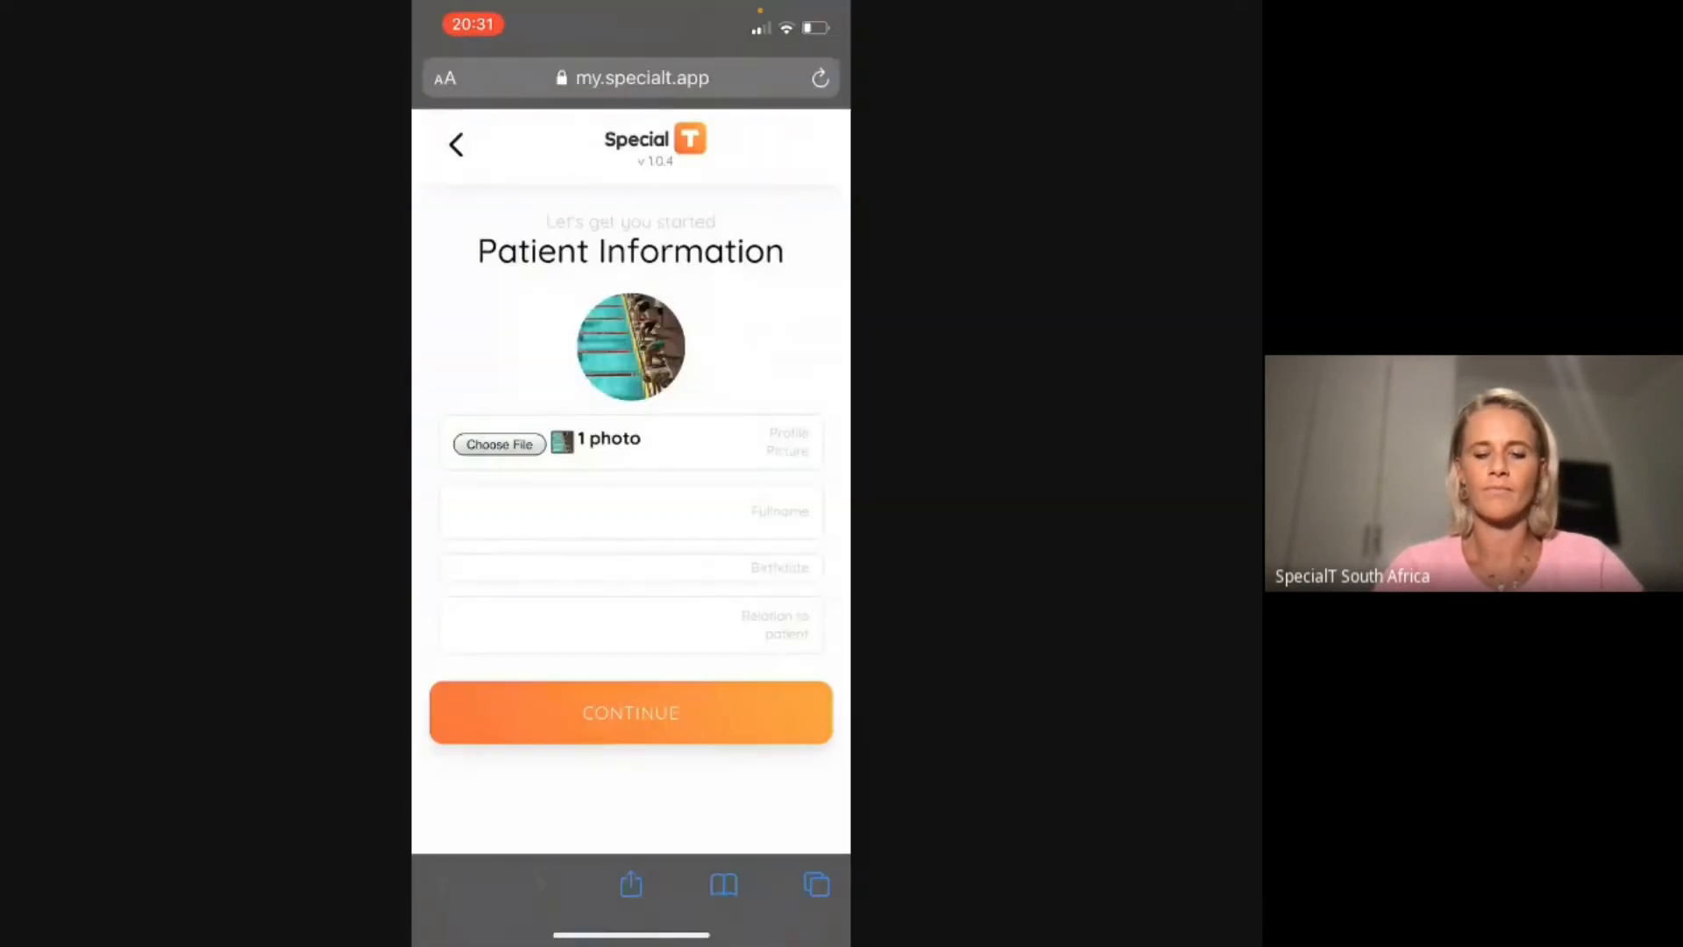
click(631, 512)
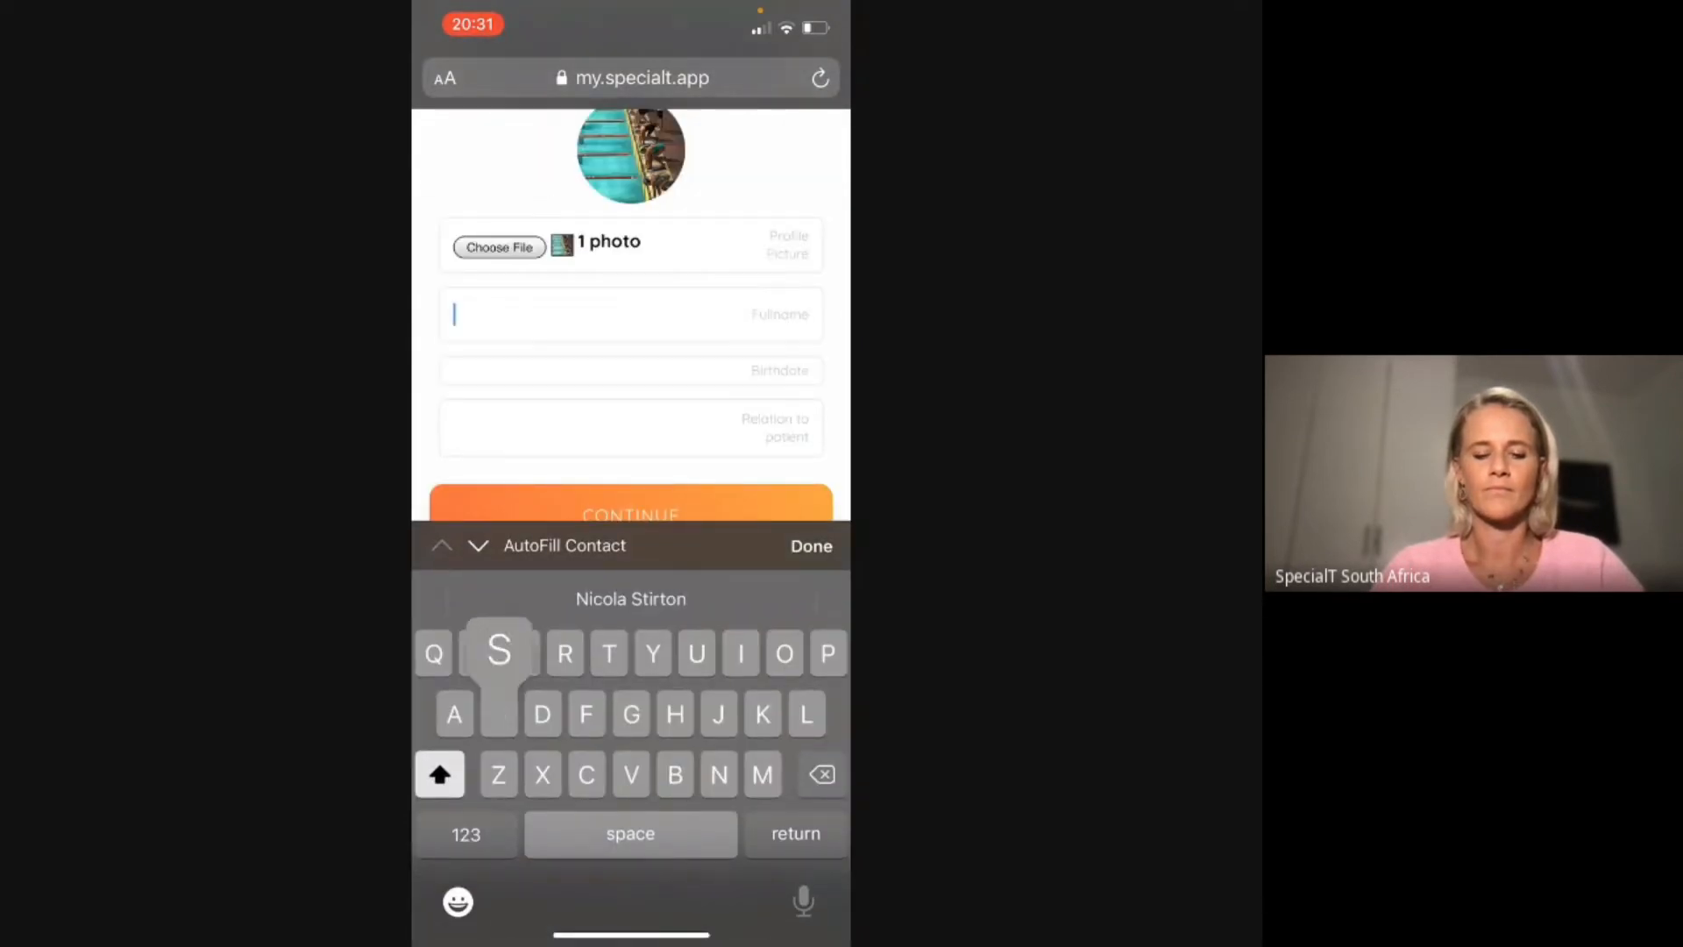
text(Samantha)
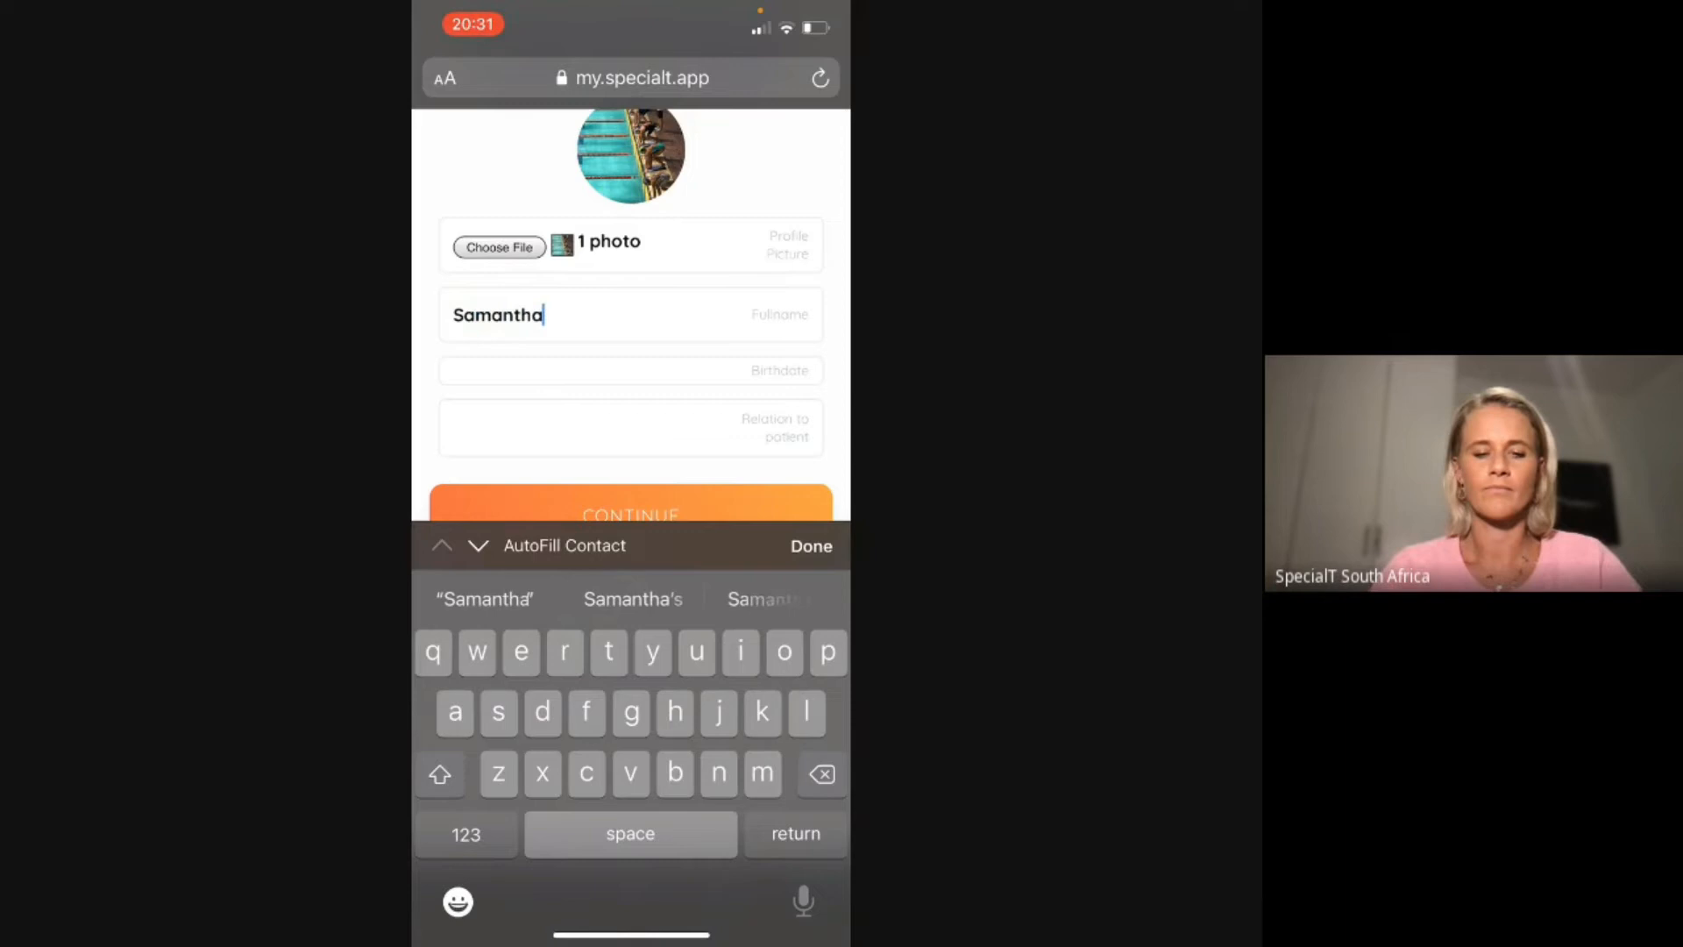
click(630, 371)
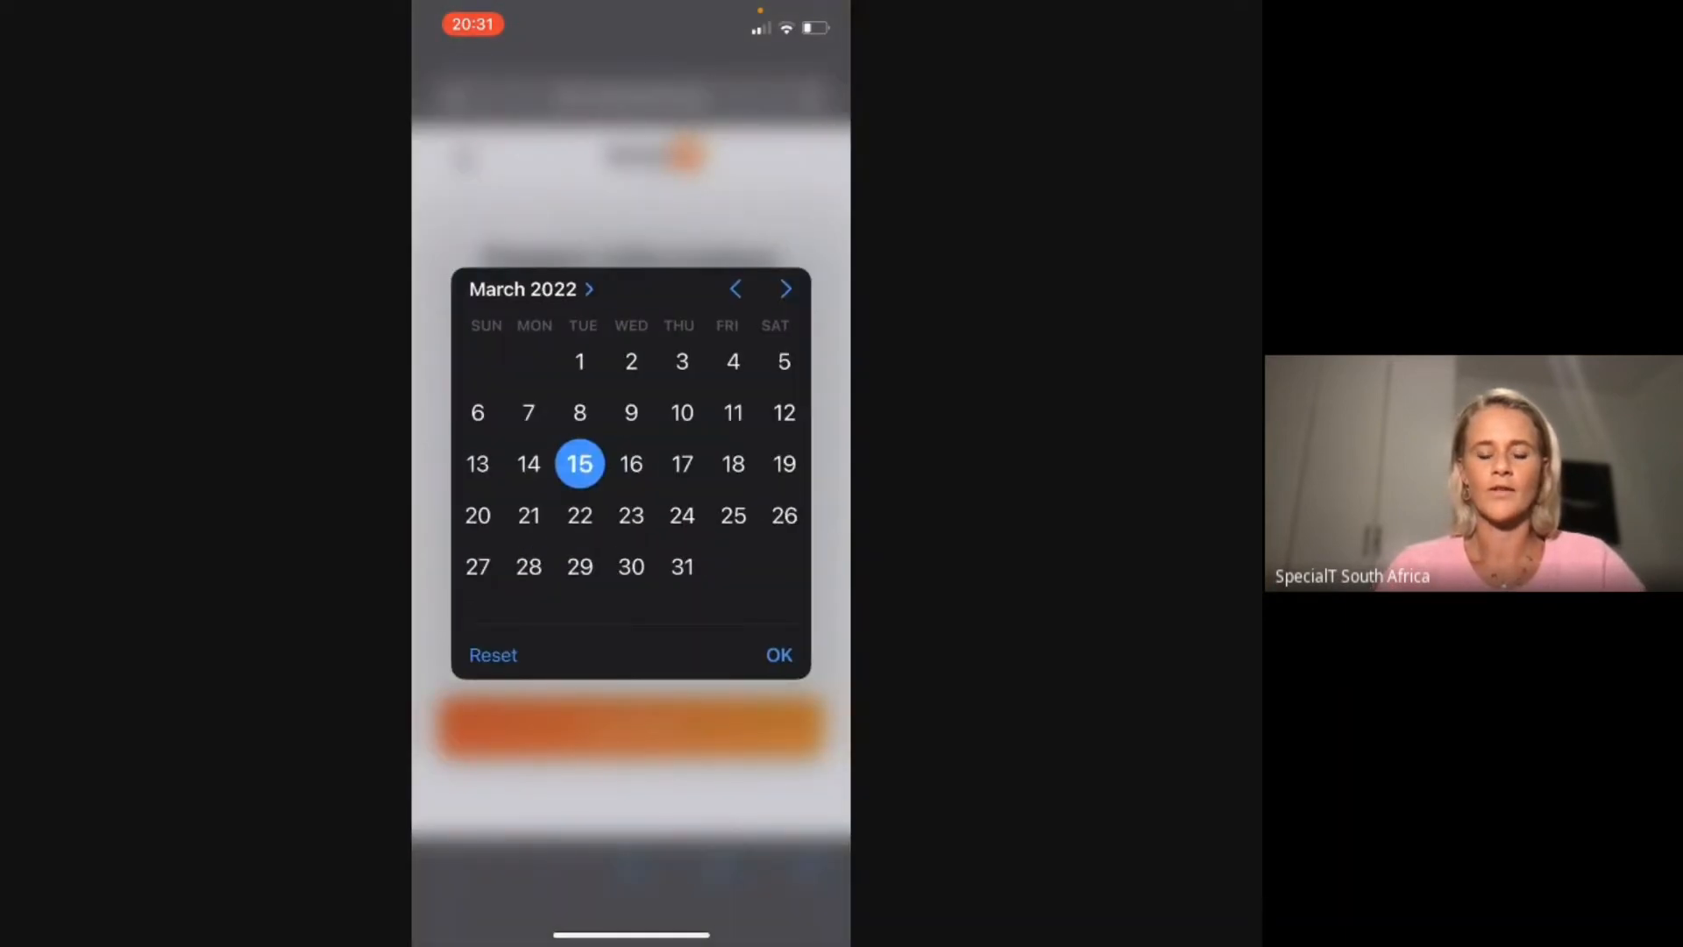
click(522, 290)
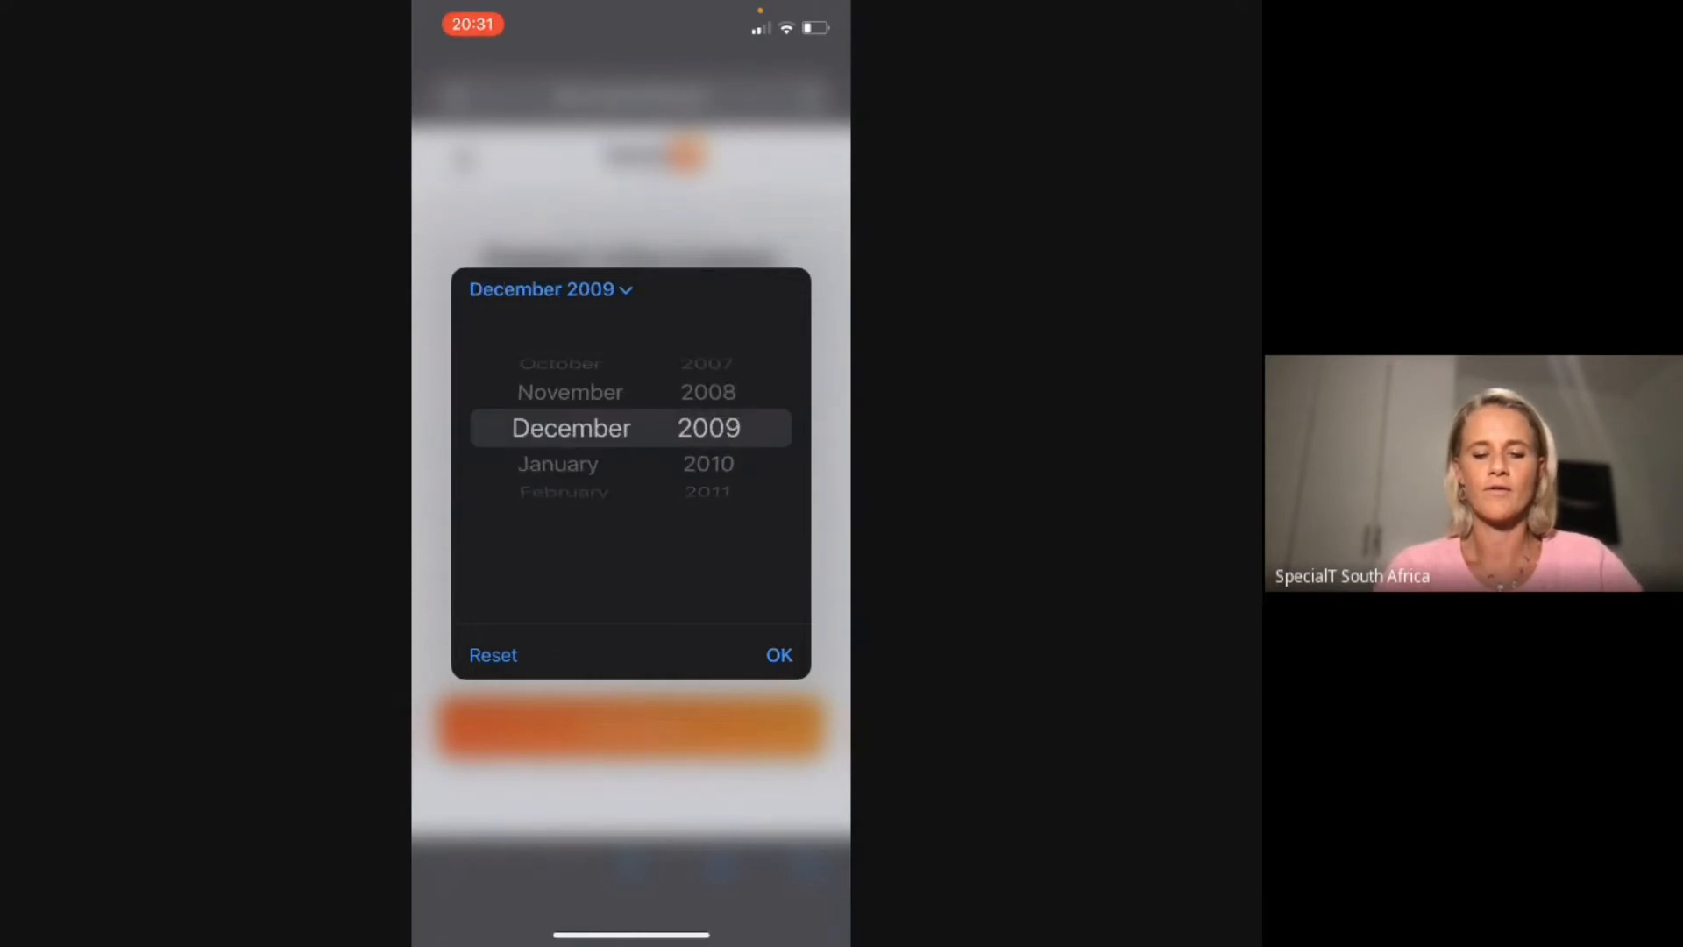
click(779, 656)
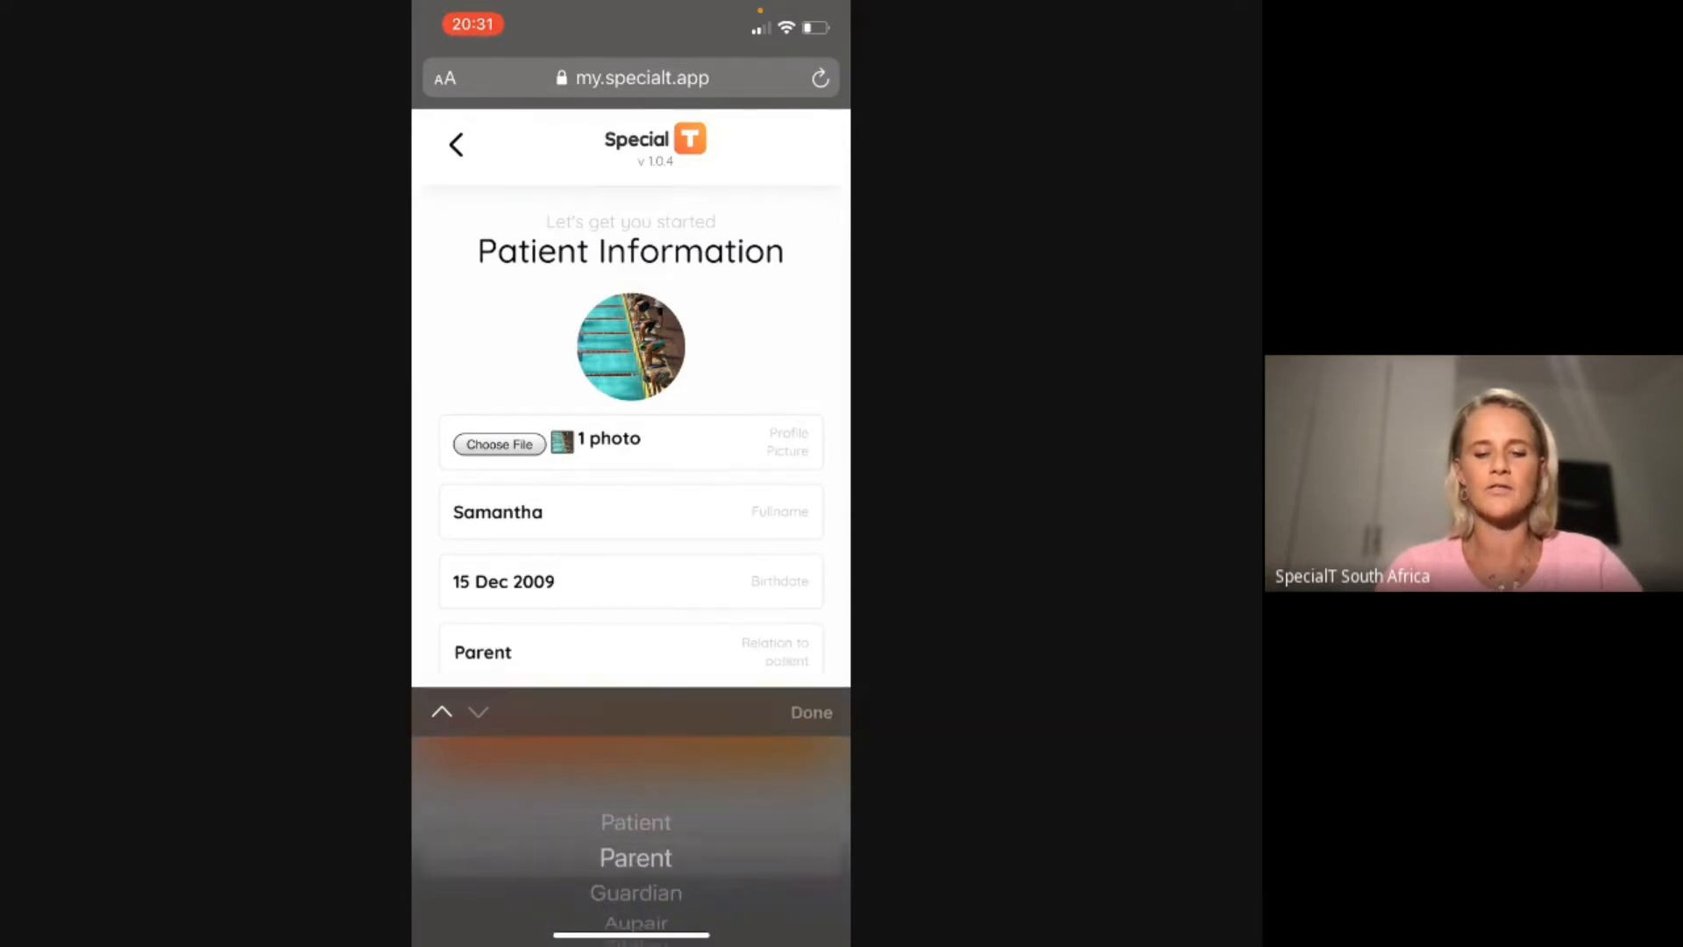
click(810, 712)
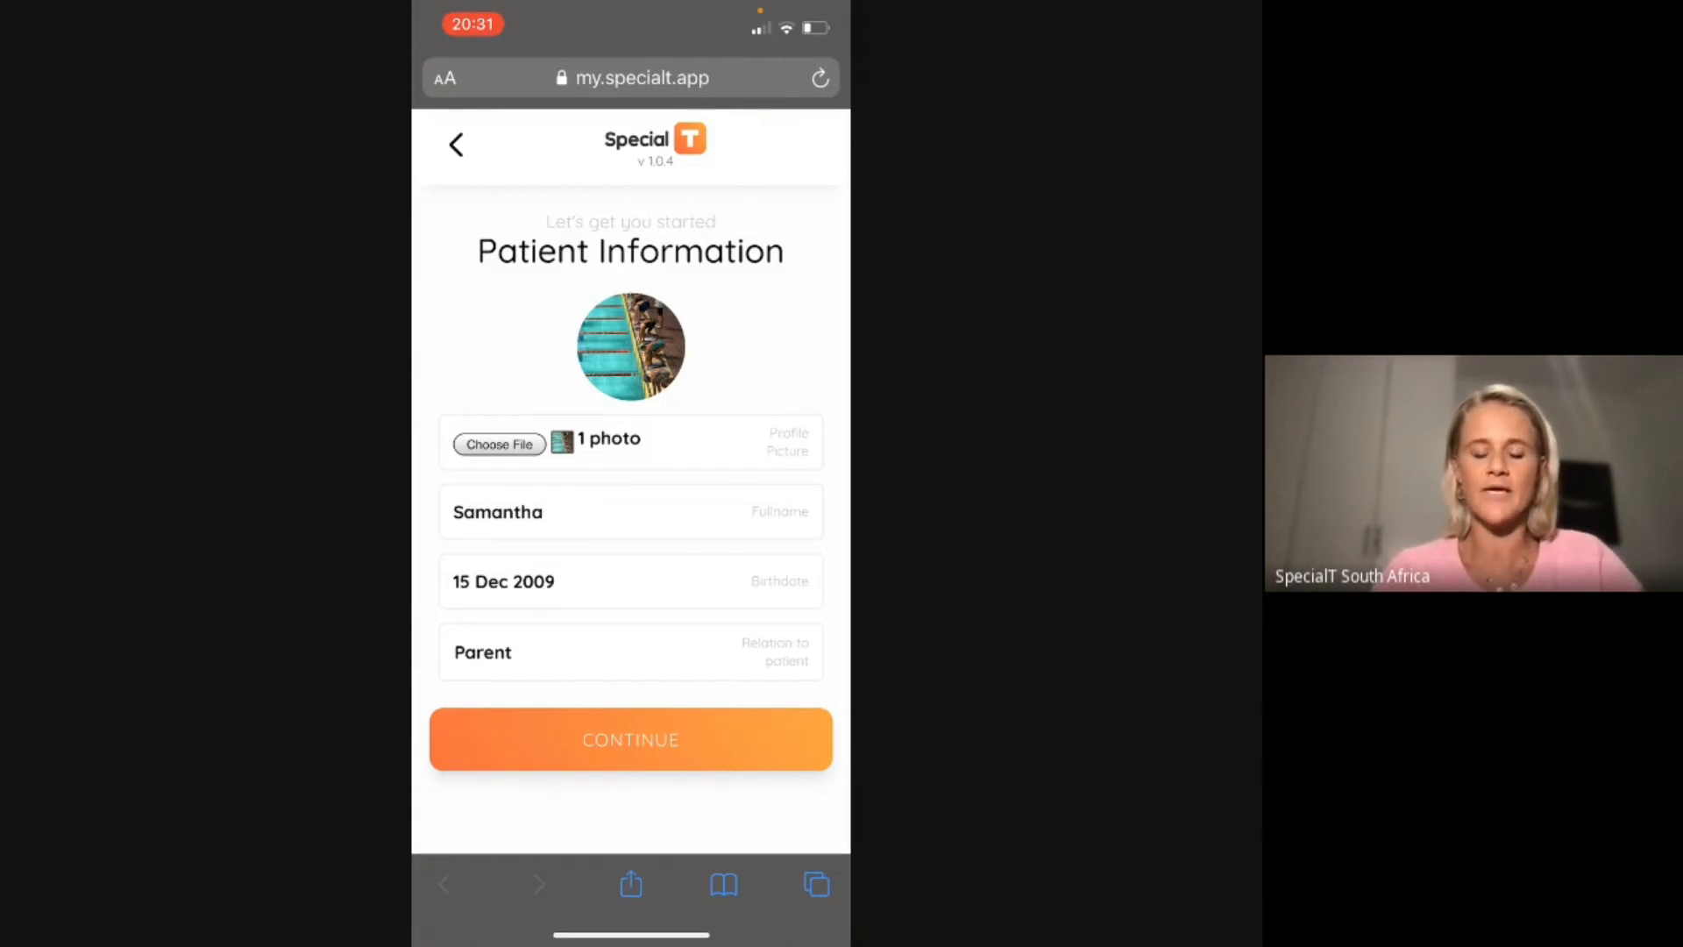
click(484, 652)
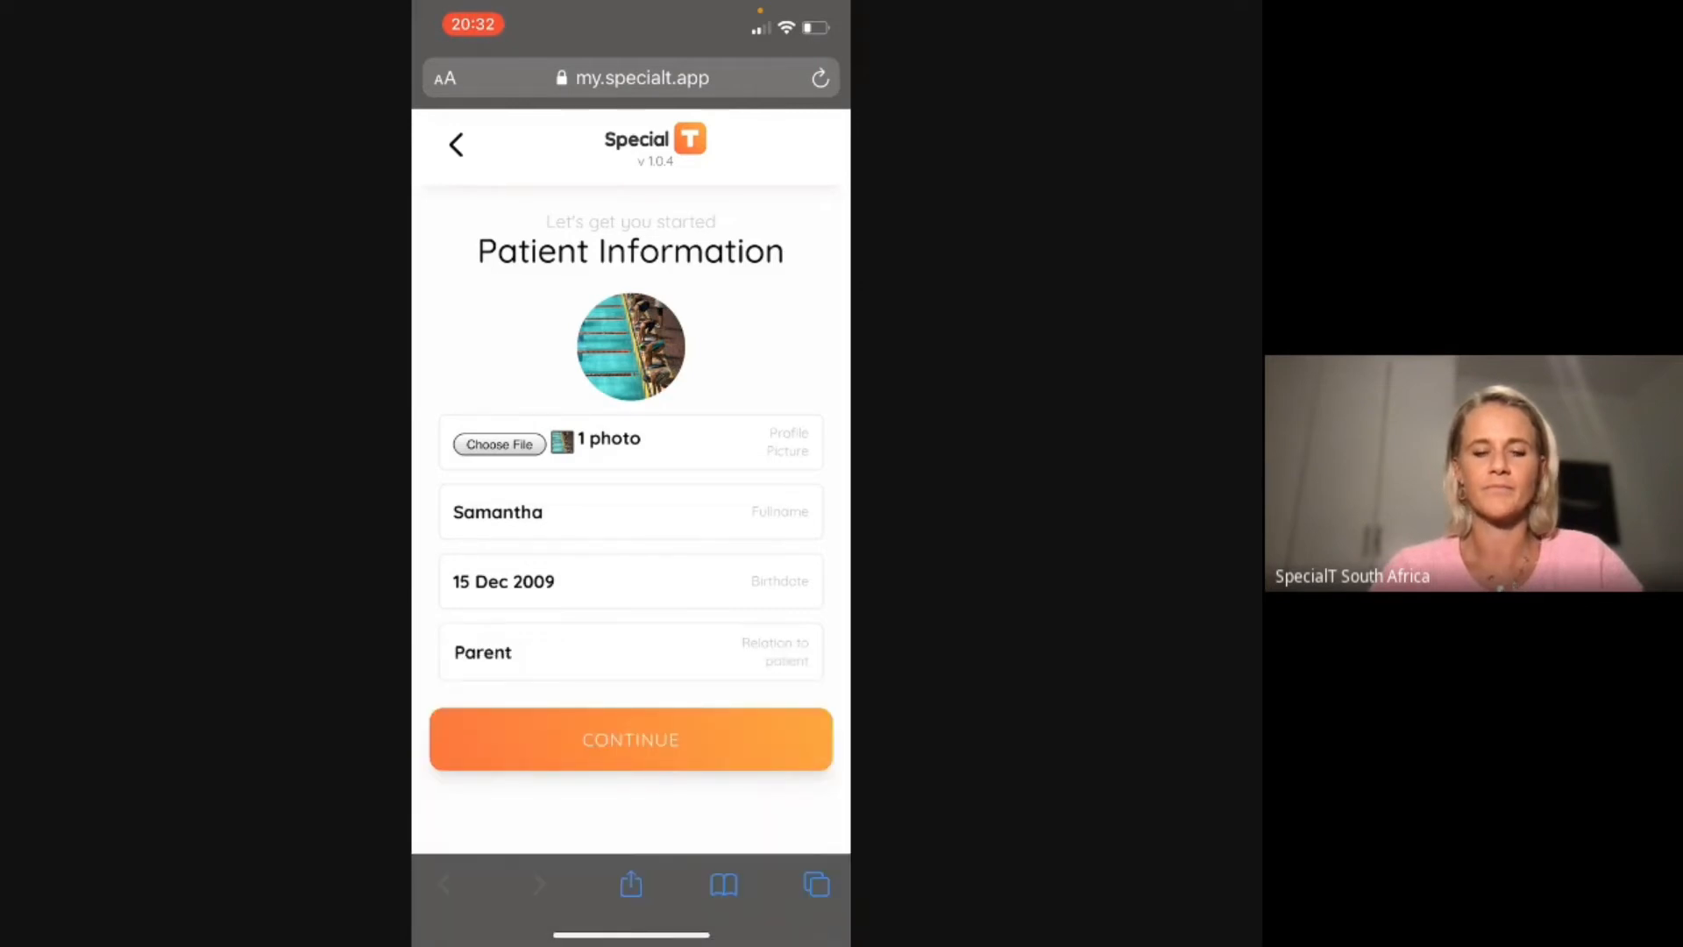
click(632, 738)
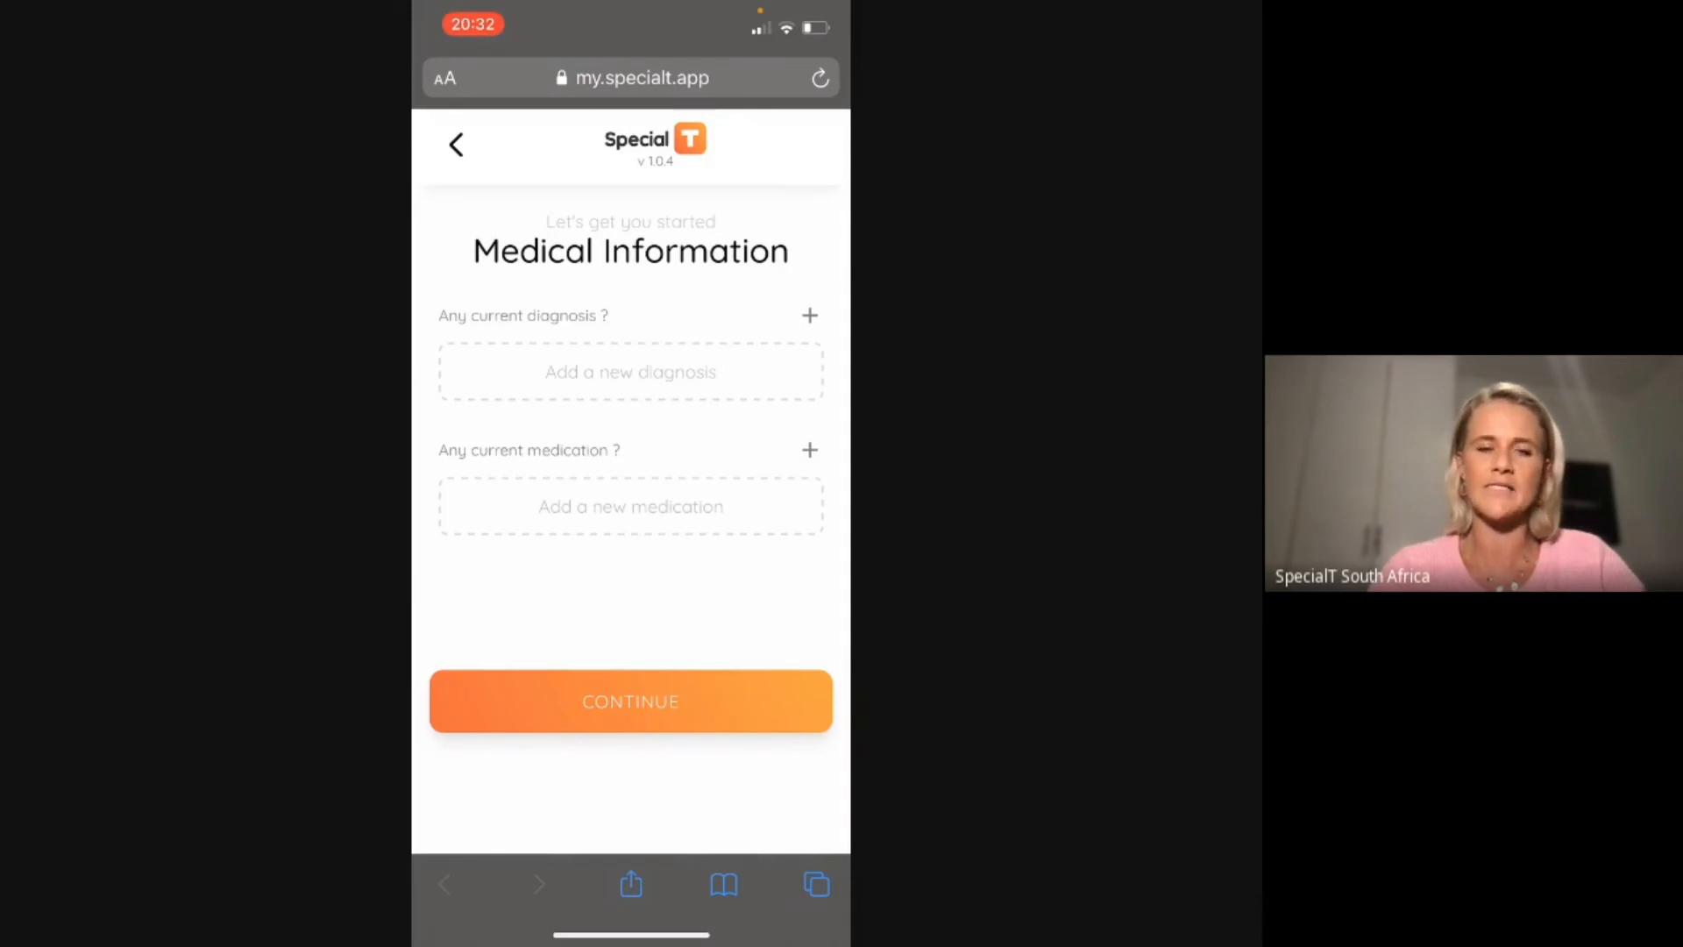
Continue past Medical Information with diagnosis and medication left empty.
click(632, 701)
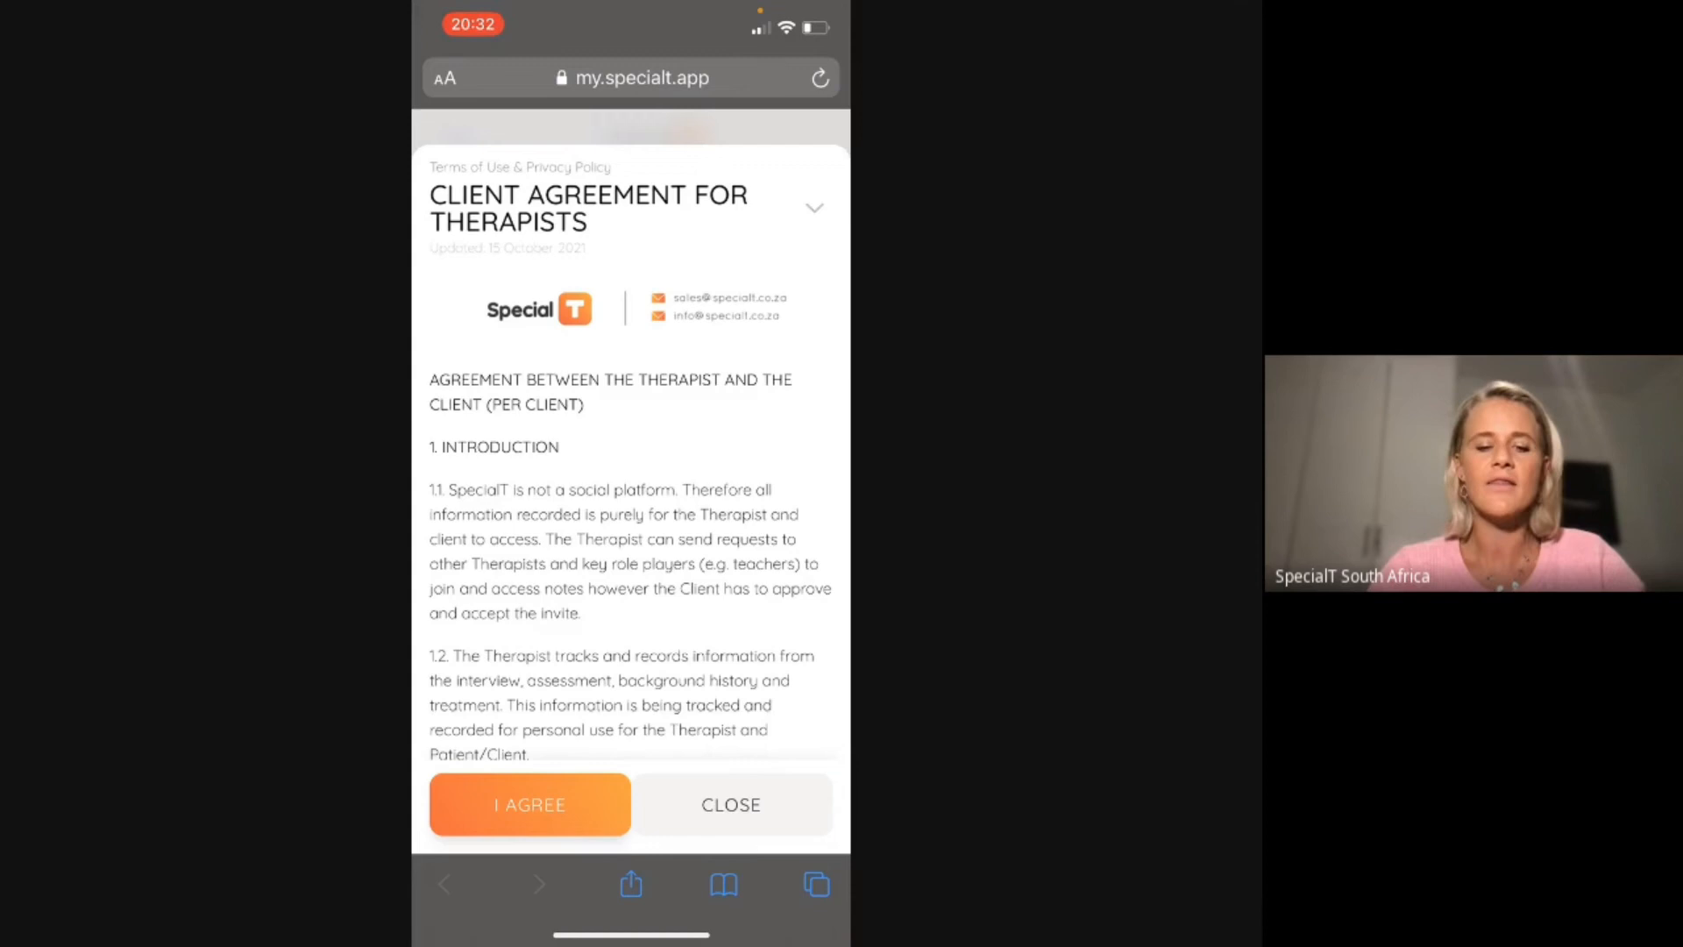
Read through the Client Agreement for Therapists and agree to it.
scroll(down, 3)
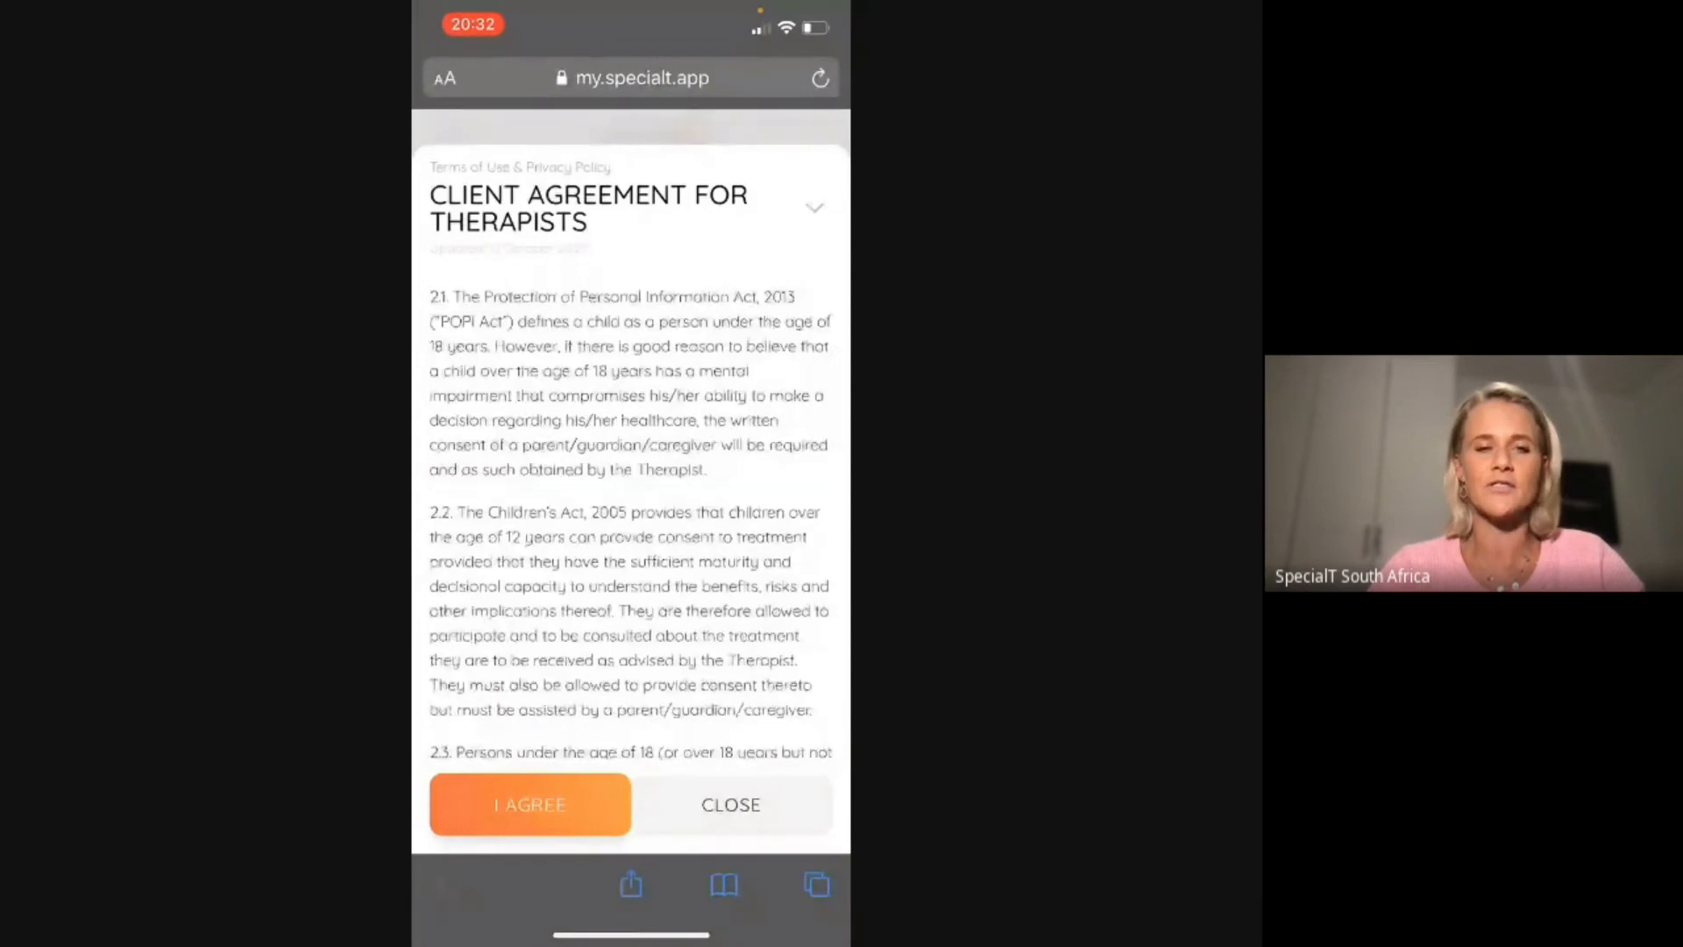
scroll(down, 3)
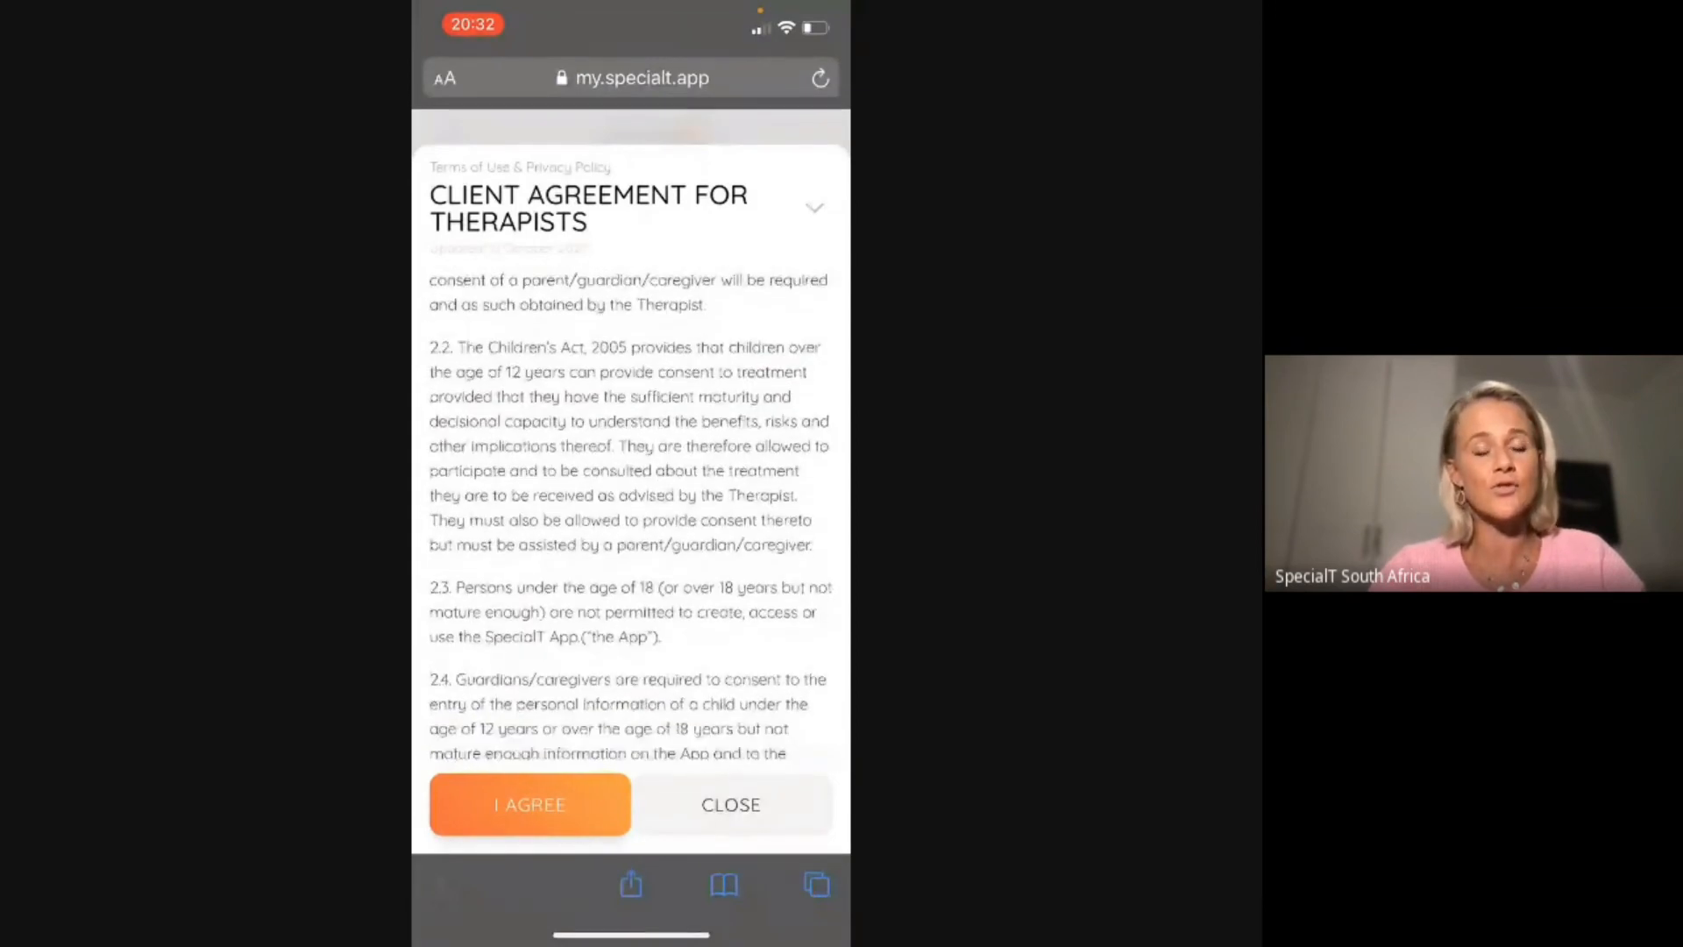
scroll(down, 3)
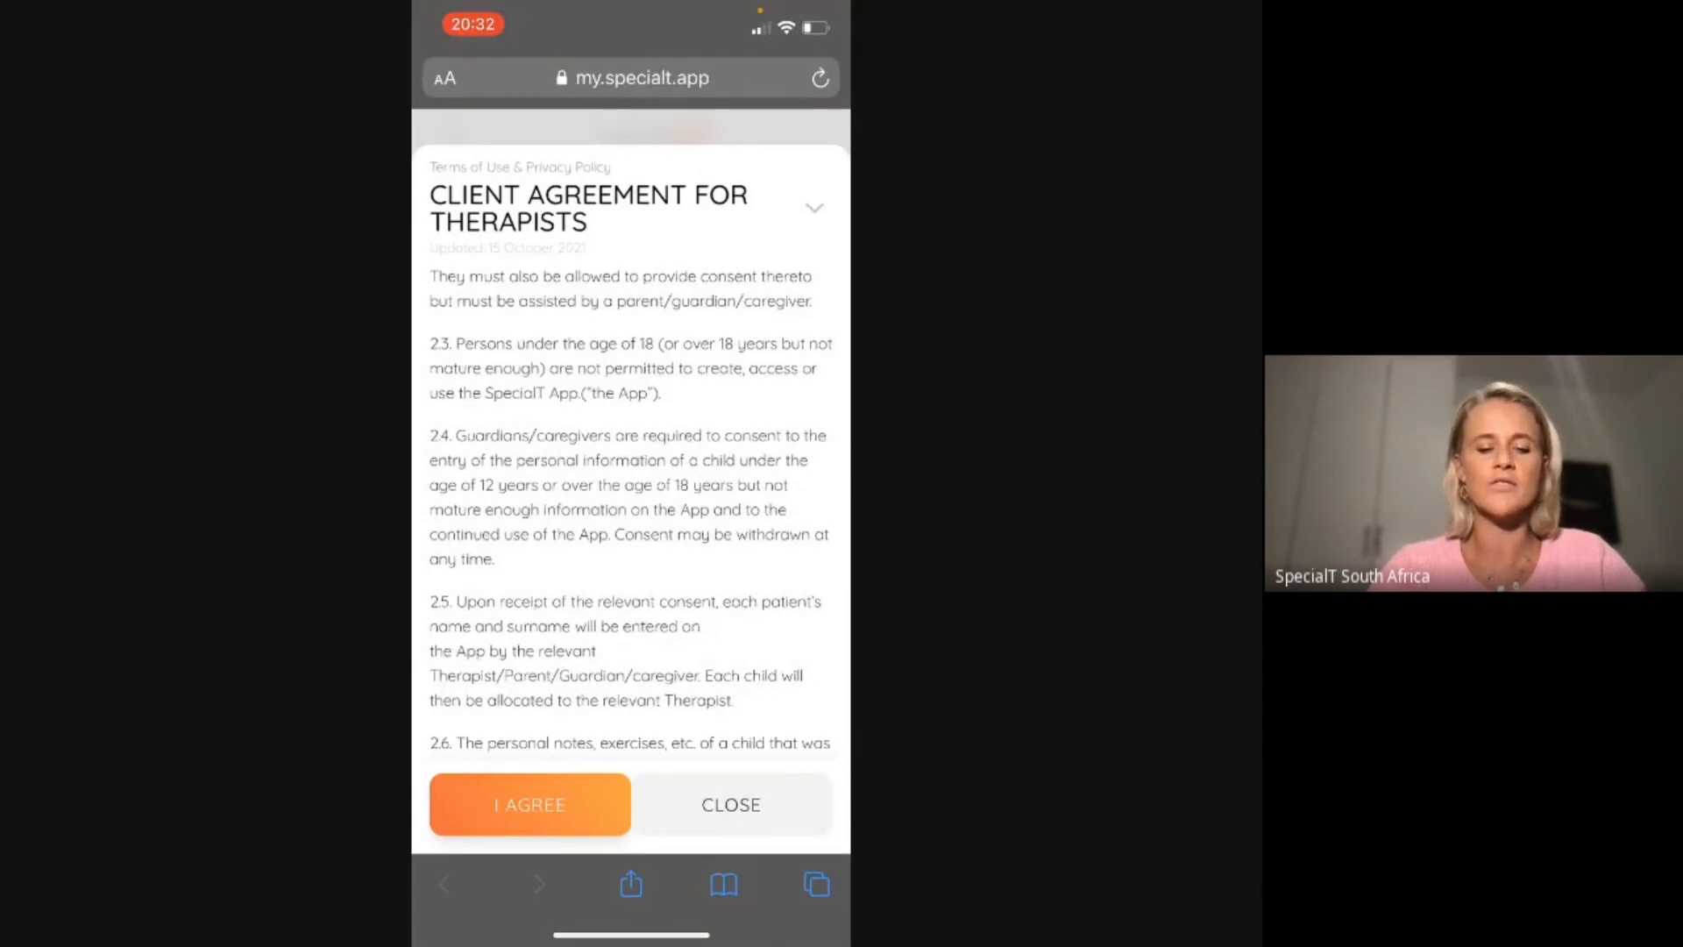
click(528, 805)
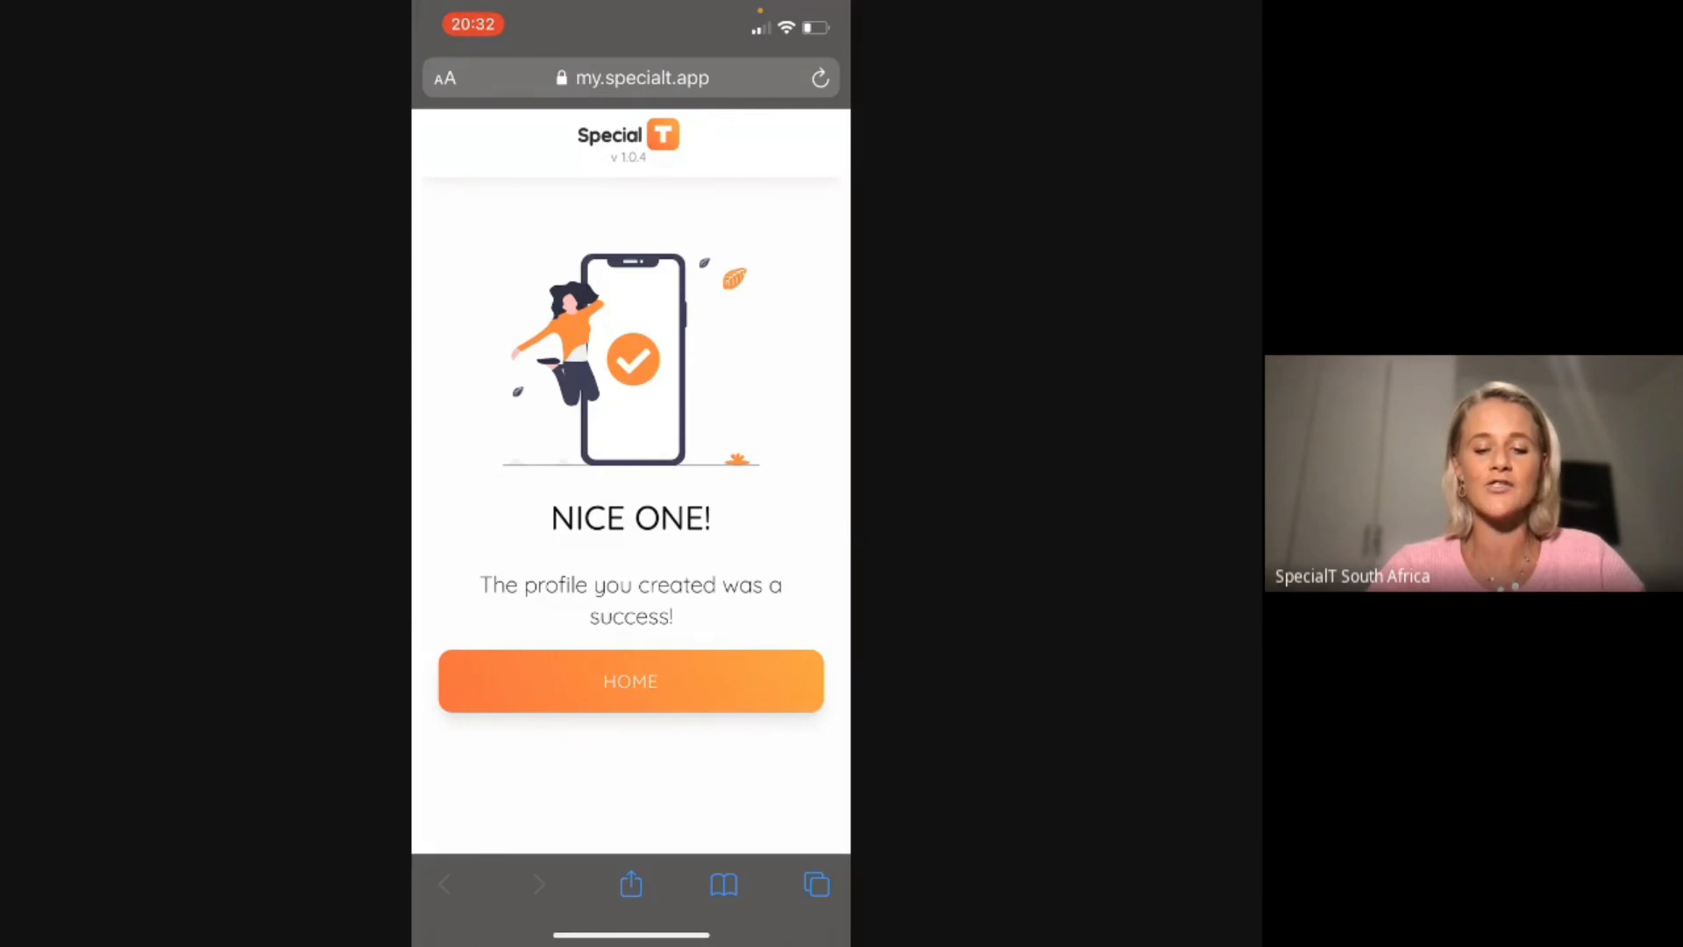
Return Home from the success page and switch to the SpecialT for Therapists app.
click(631, 680)
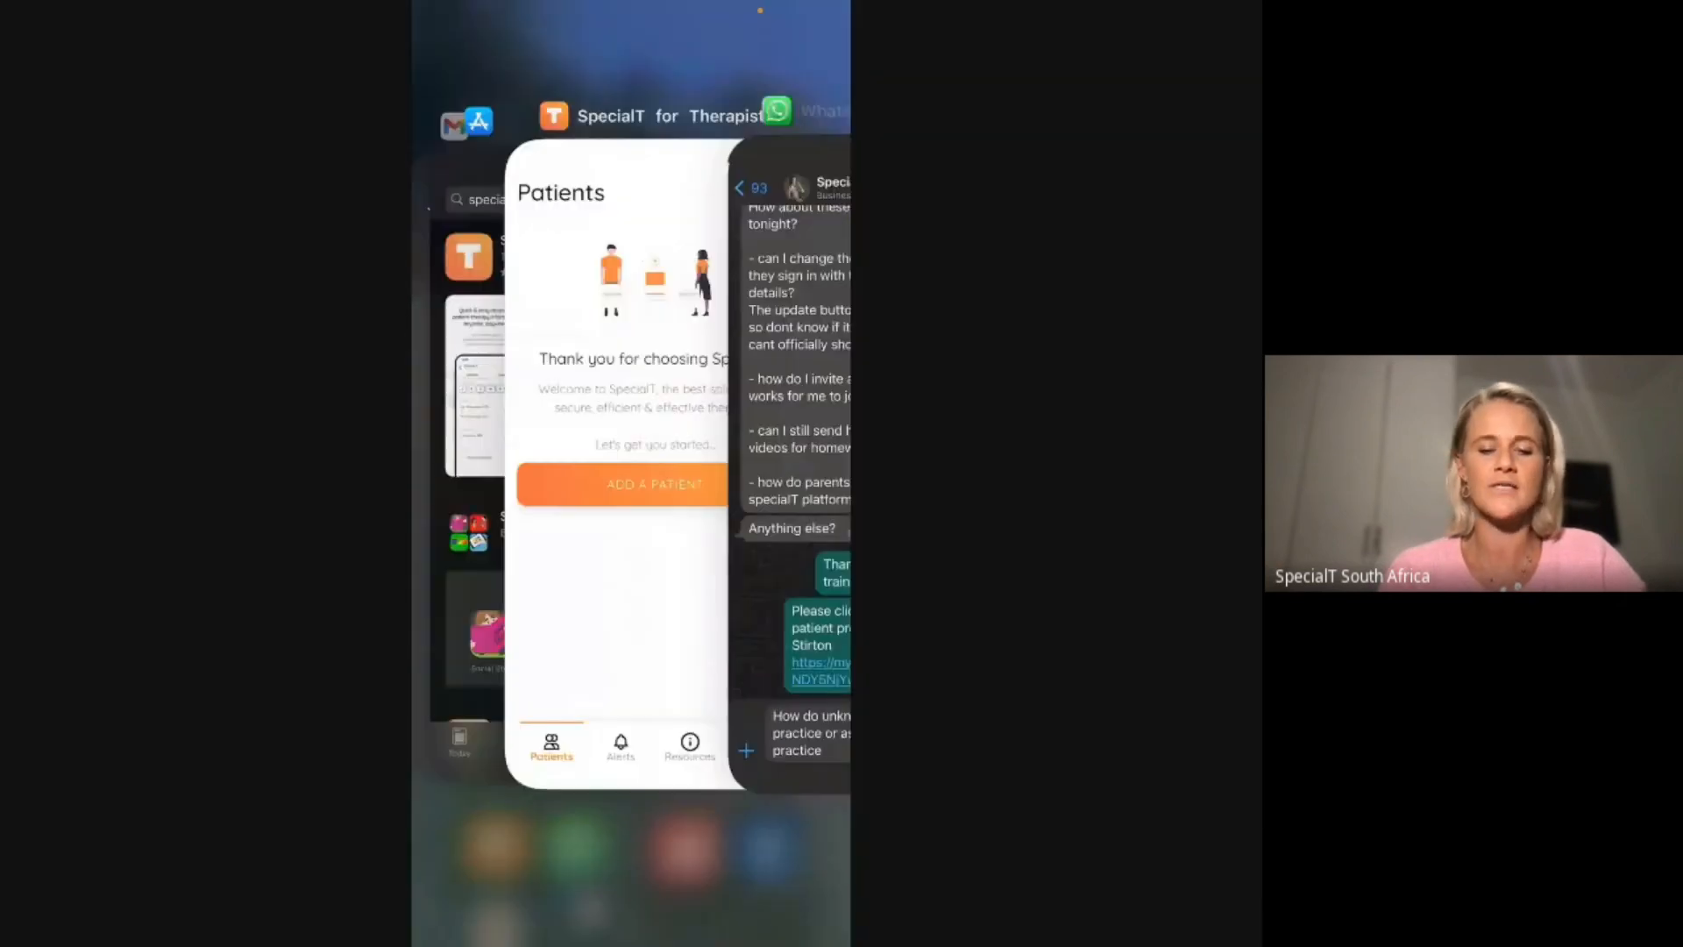
click(619, 375)
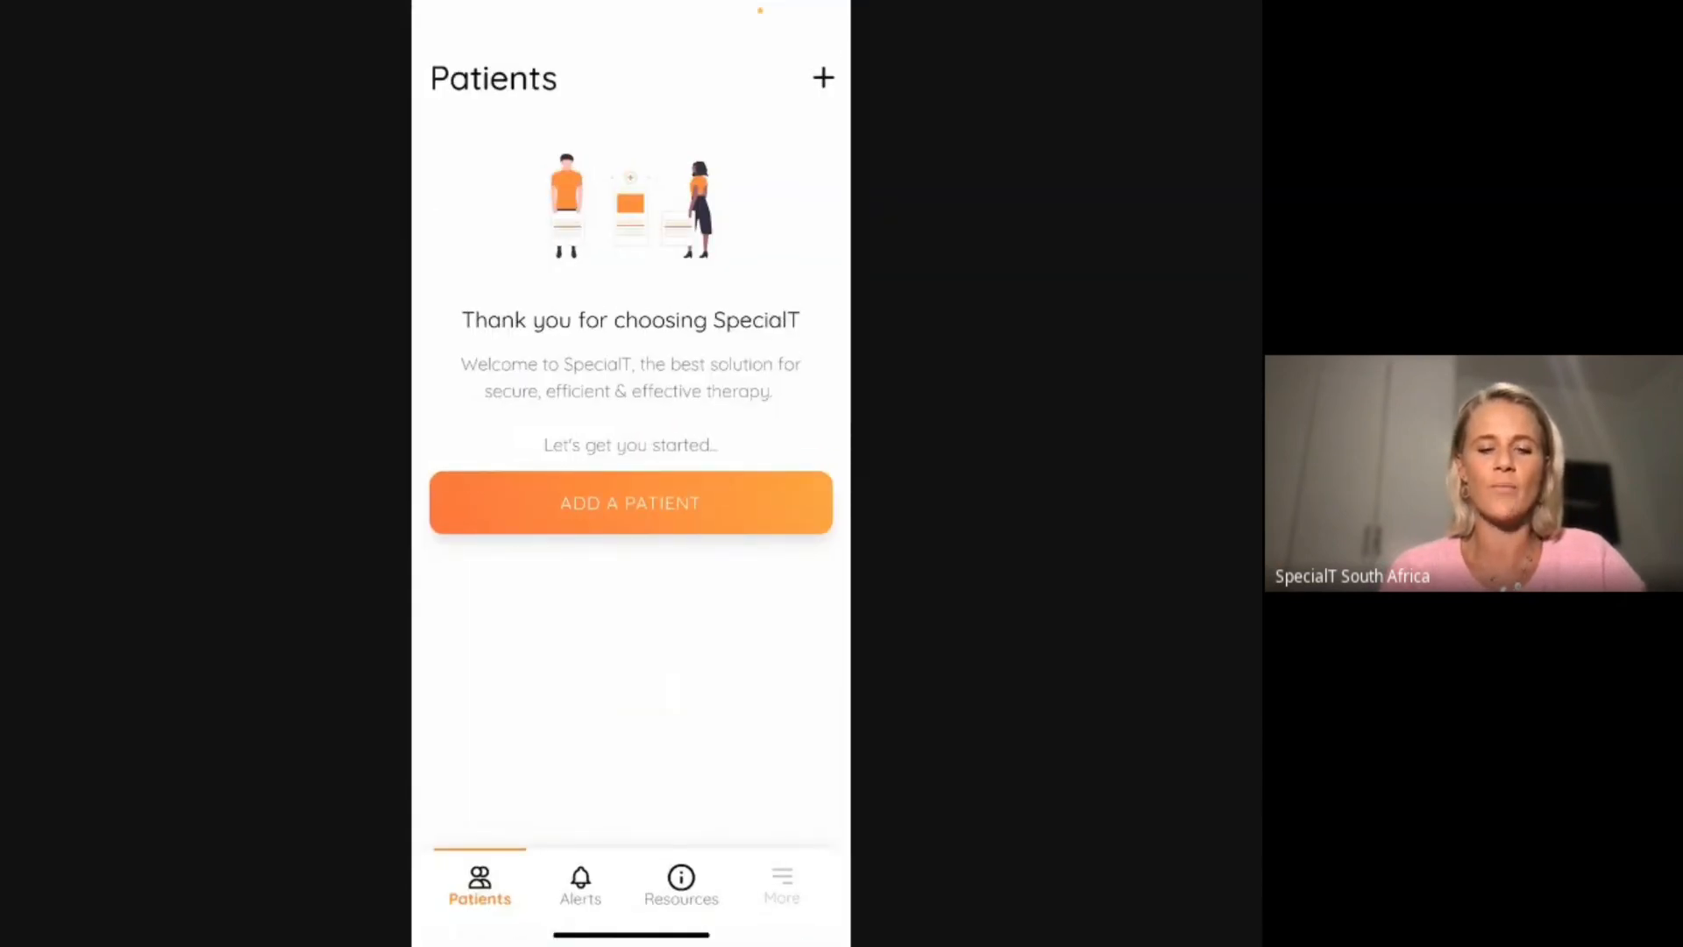